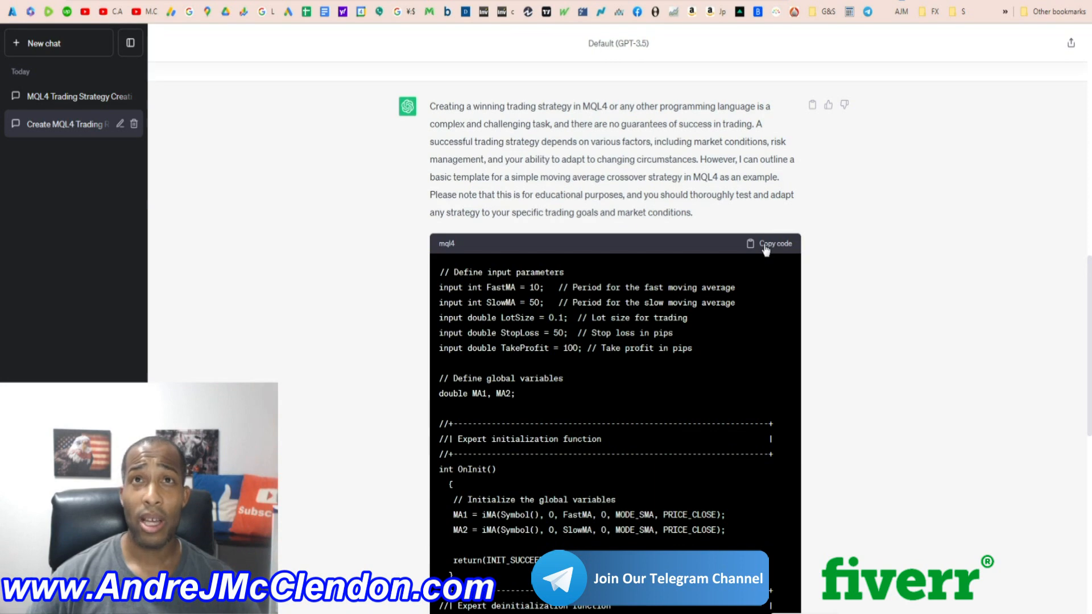
# Copy the MQL4 moving-average crossover code from ChatGPT's reply
pyautogui.click(773, 243)
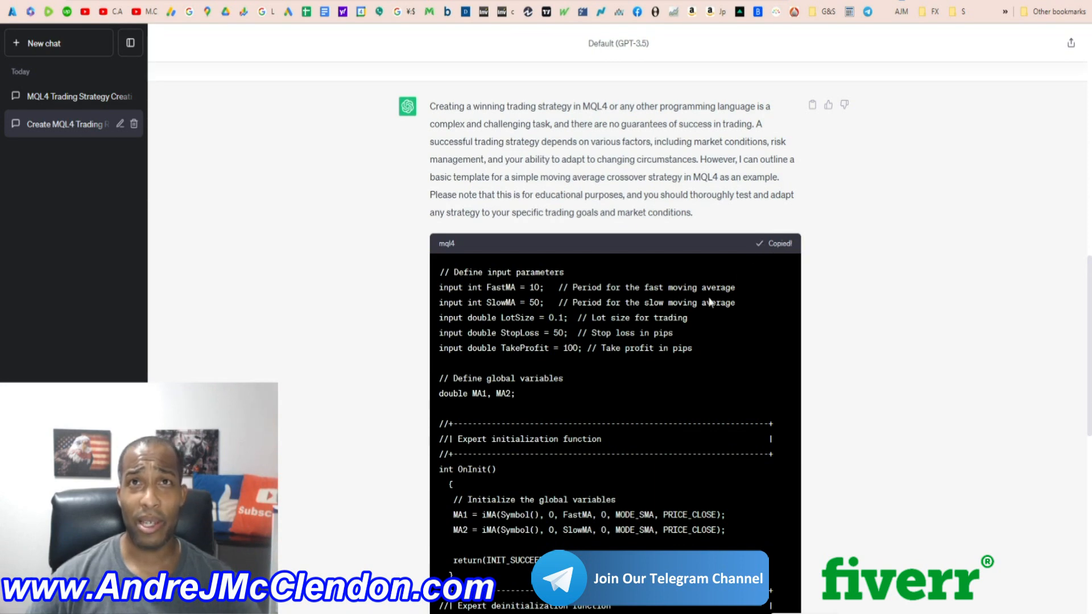
pyautogui.scroll(-3)
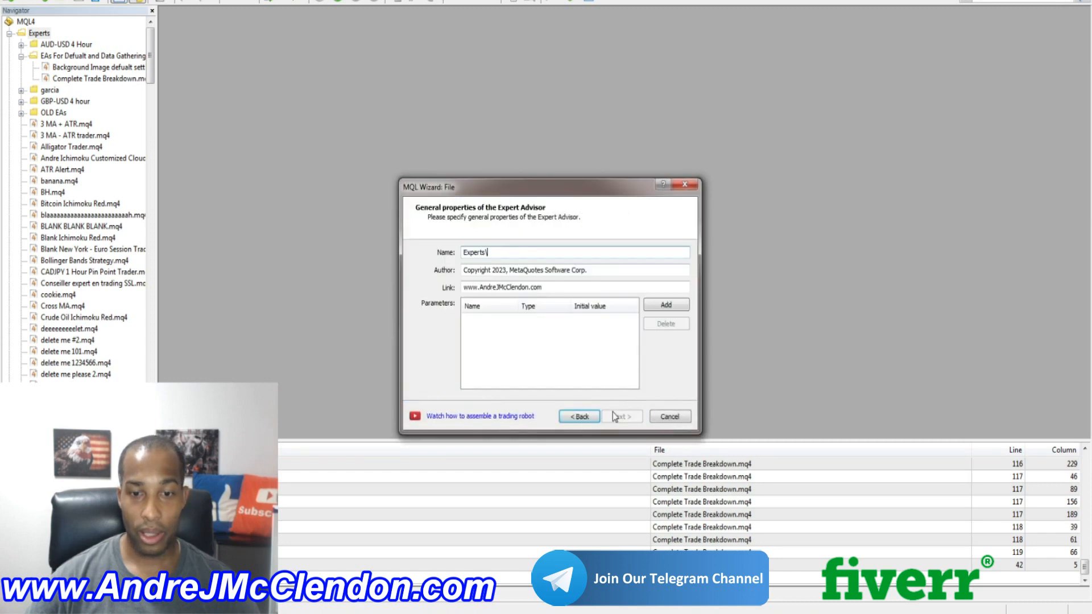
# Create a new Expert Advisor file named 'Chat GBT Trading Robot' in the MQL Wizard
pyautogui.write('HC')
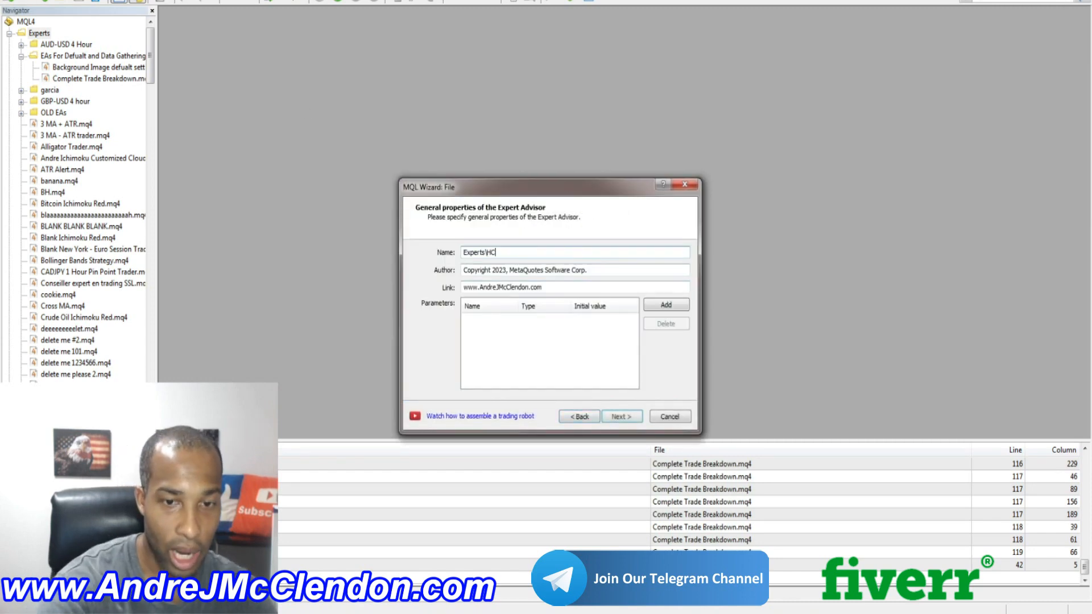
pyautogui.write('Chat GB')
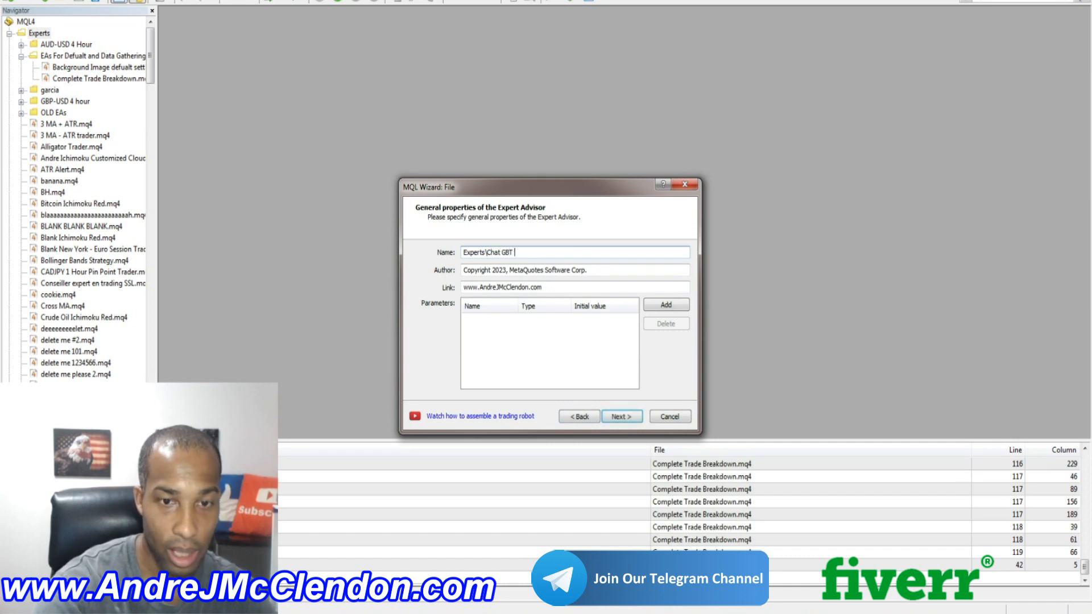
pyautogui.write('Trading Robot')
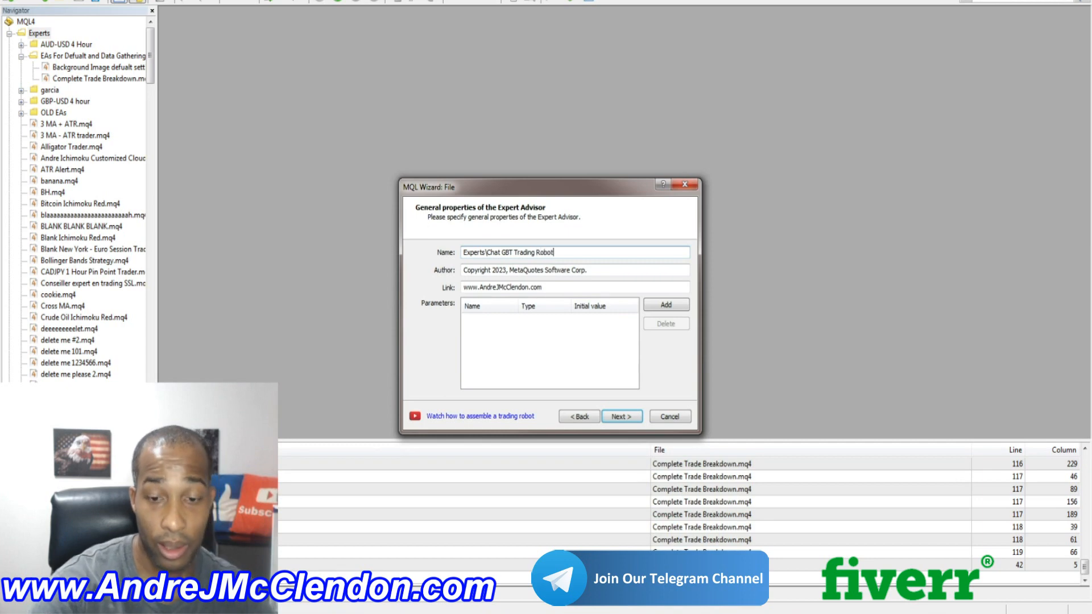
pyautogui.click(620, 416)
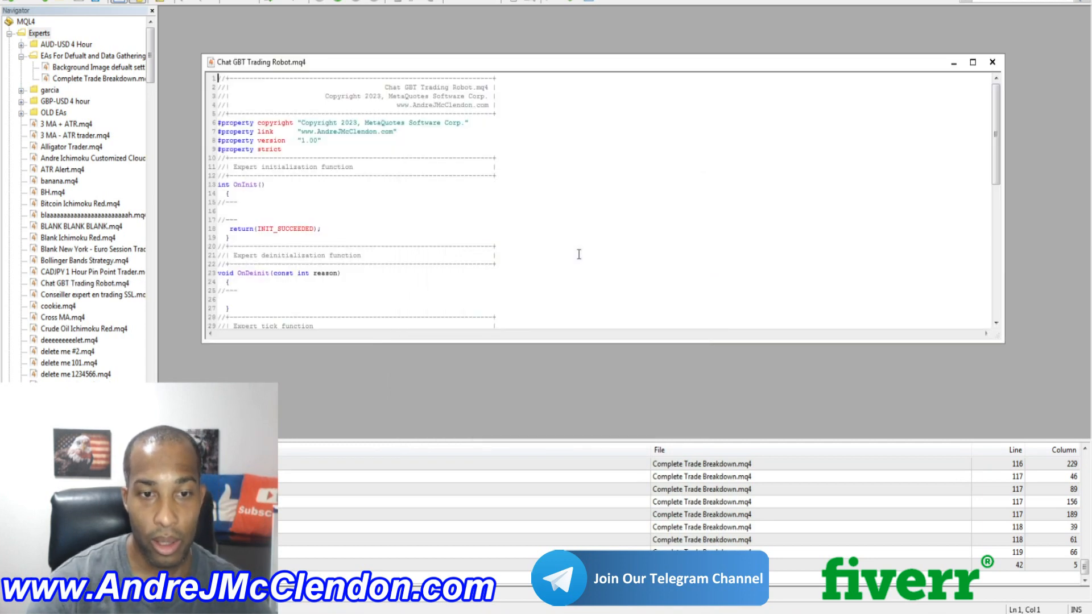
# Replace the template with the ChatGPT code, compile, and jump to the line 53 order error
pyautogui.click(975, 62)
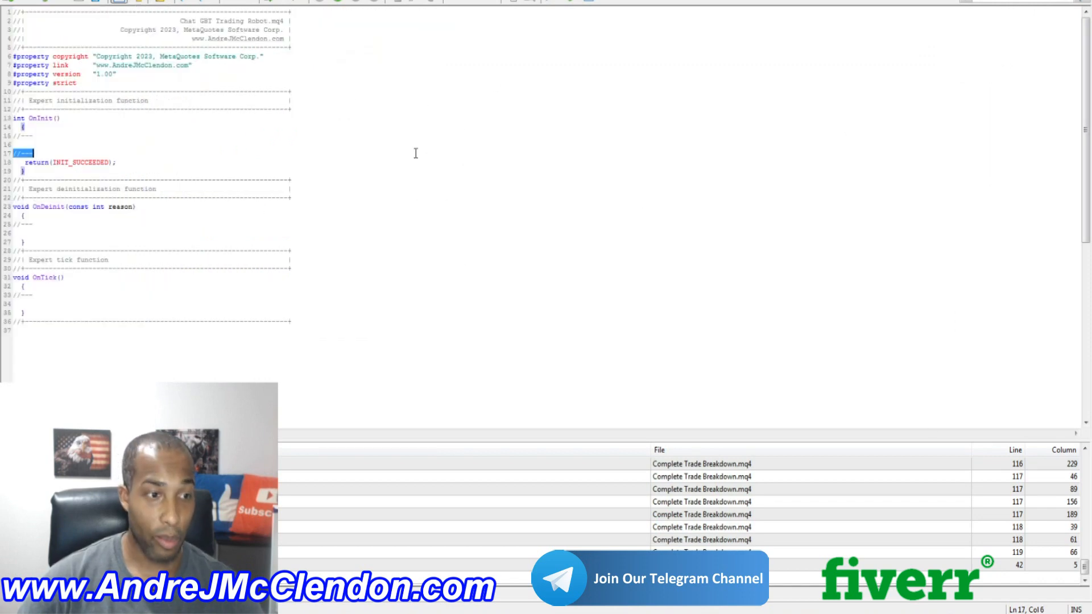
pyautogui.scroll(-3)
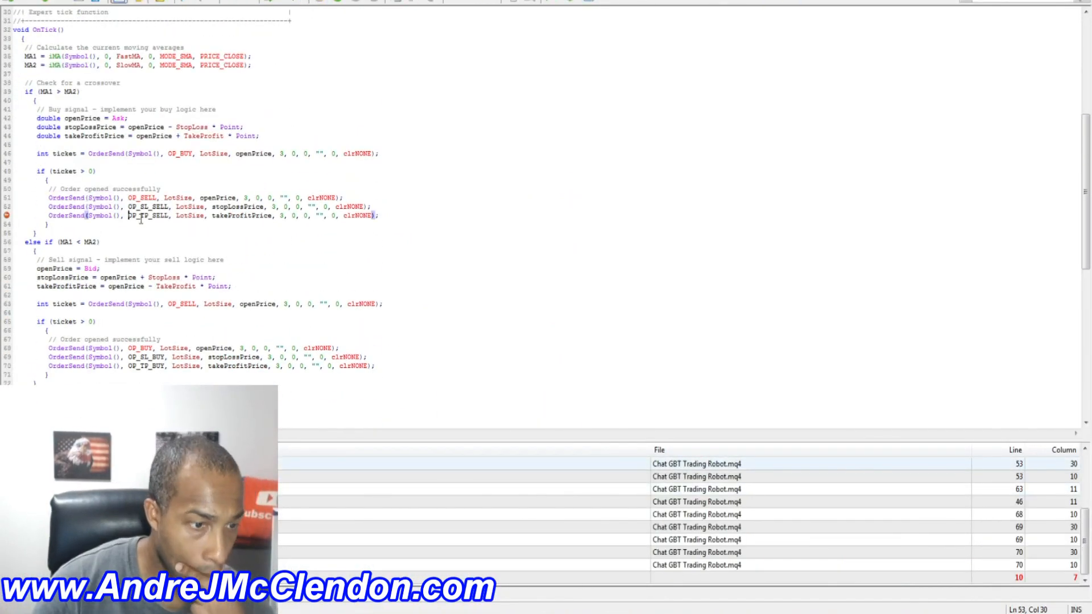
pyautogui.click(696, 514)
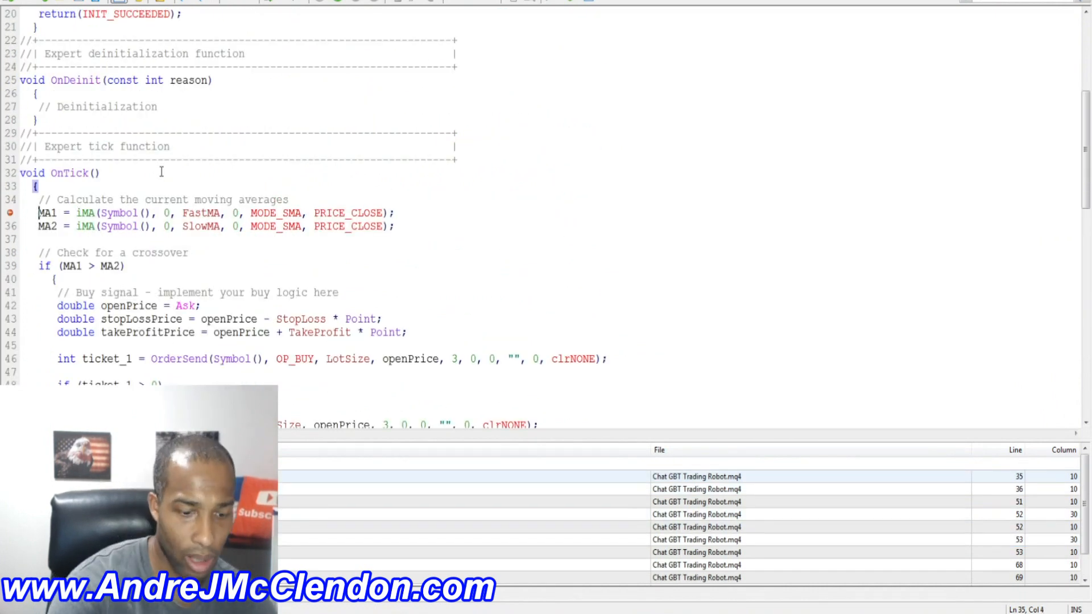
pyautogui.scroll(-3)
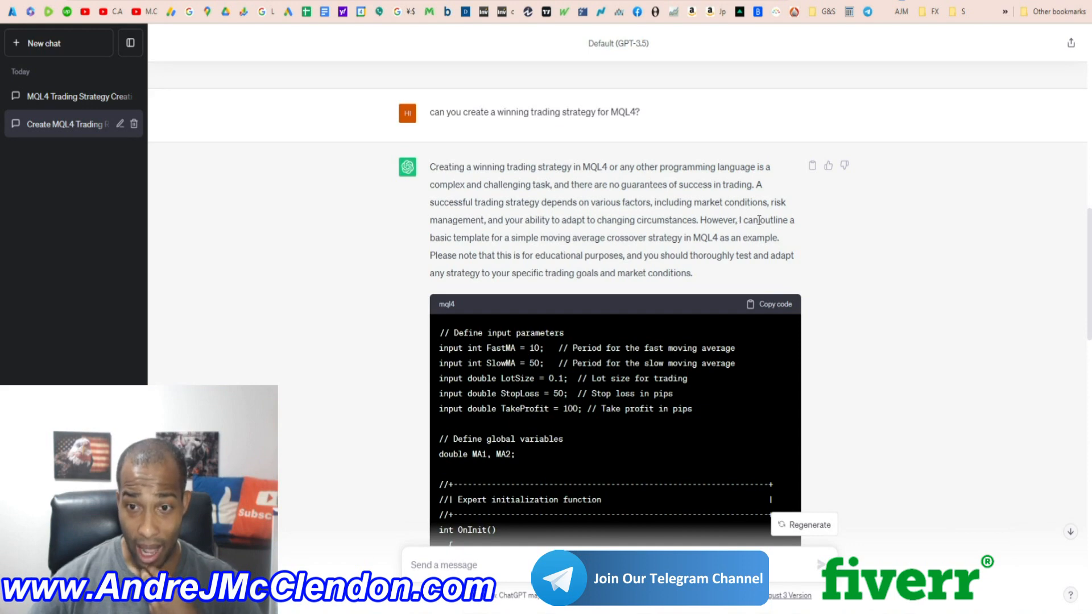
pyautogui.moveTo(551, 236)
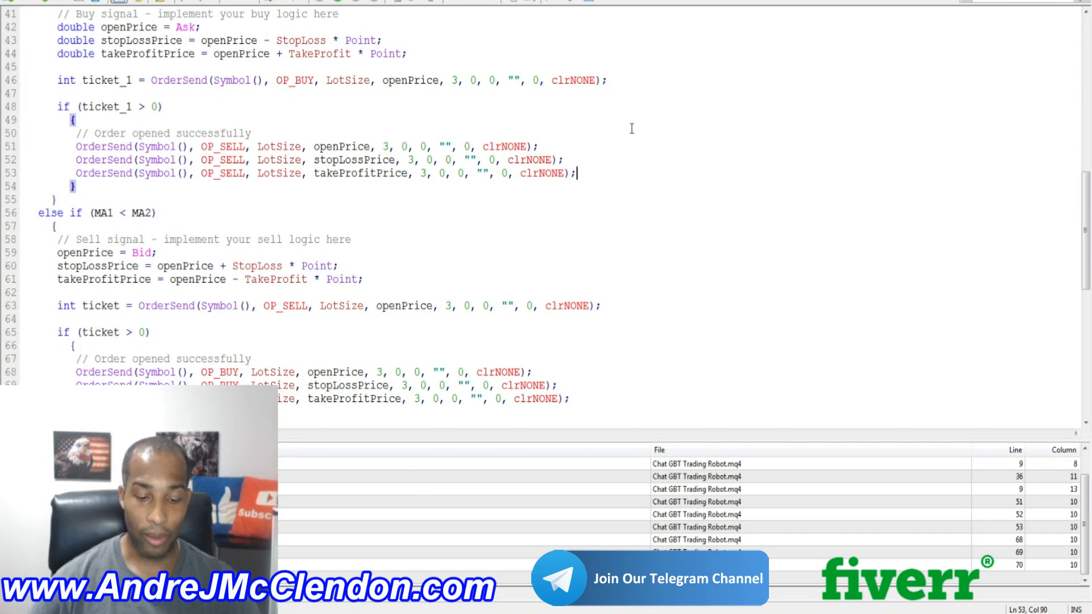
pyautogui.moveTo(603, 42)
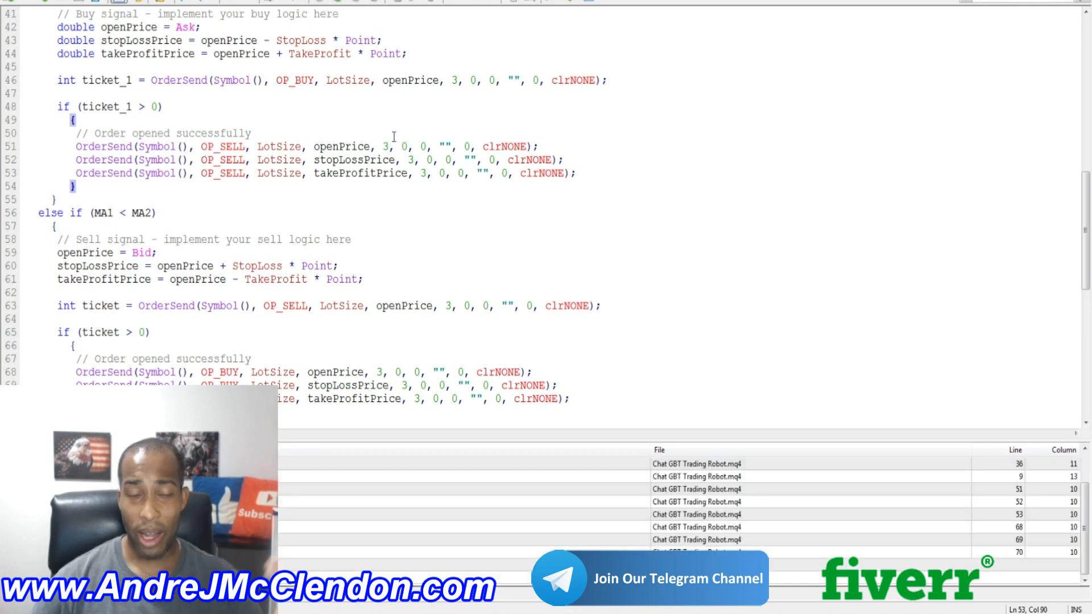
pyautogui.moveTo(734, 149)
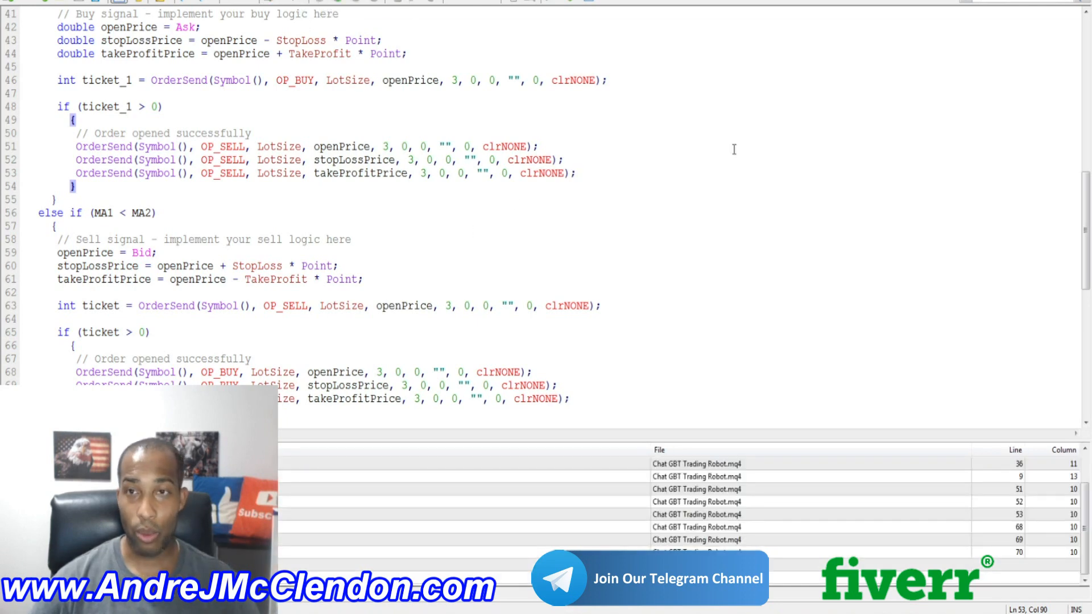
pyautogui.moveTo(801, 529)
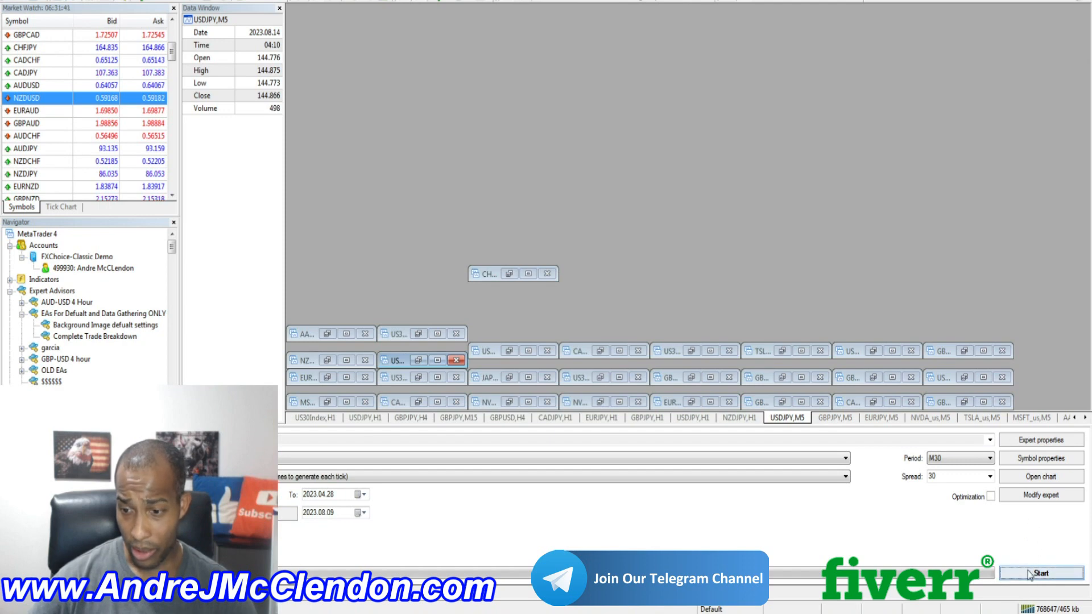
pyautogui.moveTo(1009, 536)
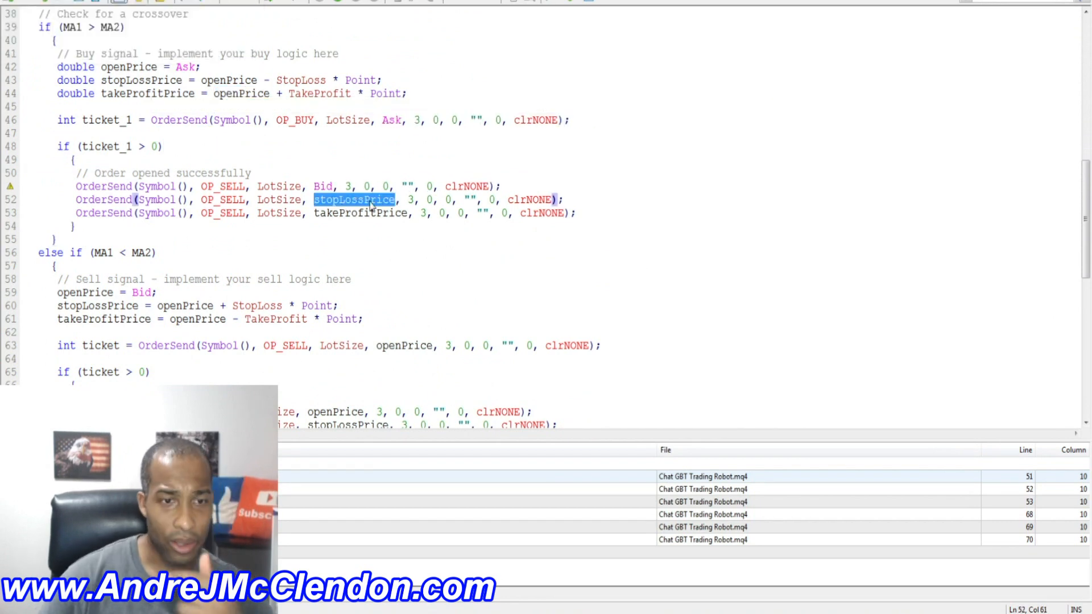
# Select the stopLossPrice argument on line 52 for editing
pyautogui.doubleClick(410, 319)
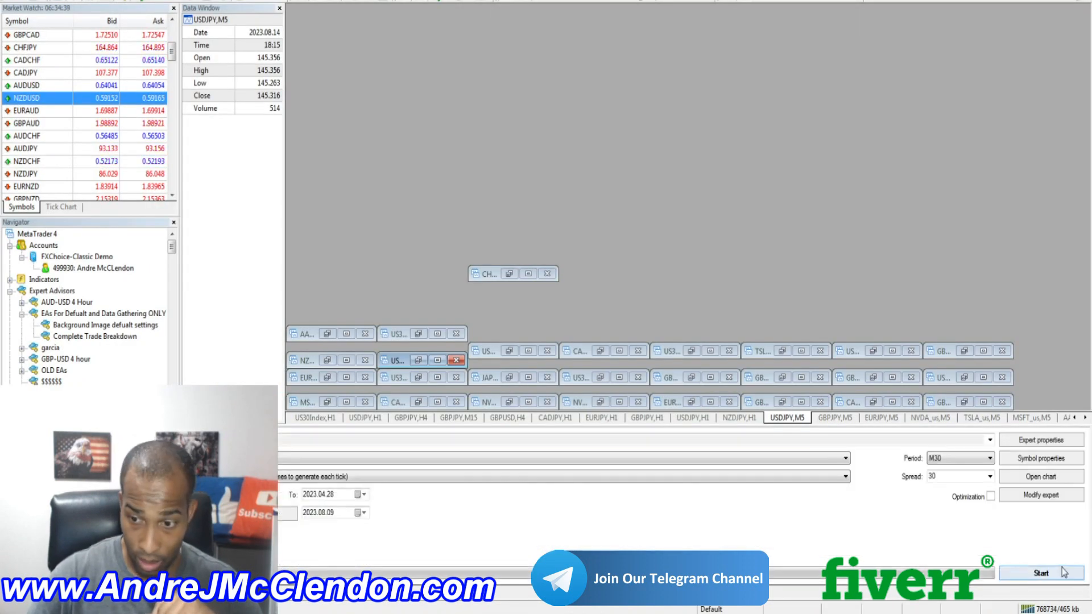
# Start the GBPJPY M30 visual backtest and maximize its chart window
pyautogui.click(1041, 573)
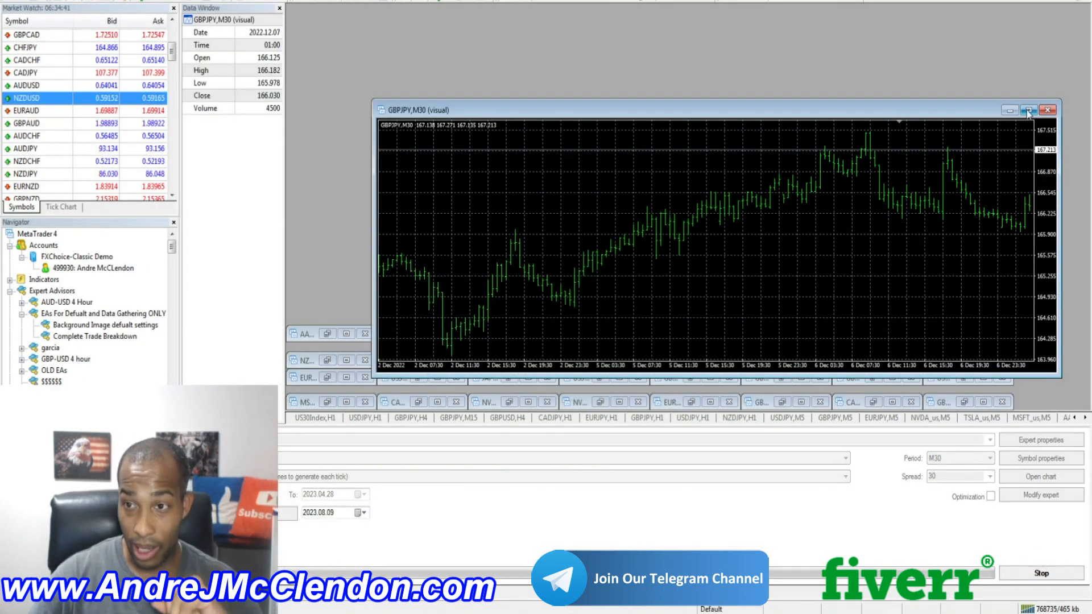
pyautogui.click(1030, 110)
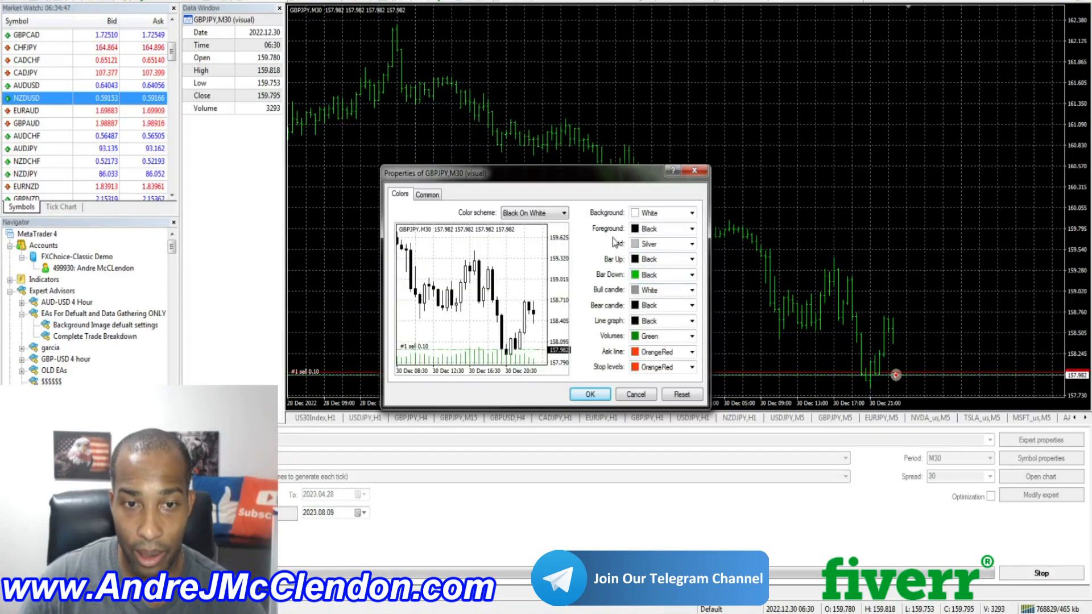
# Apply black-on-white chart colours and run the GBPJPY M30 visual backtest
pyautogui.click(590, 395)
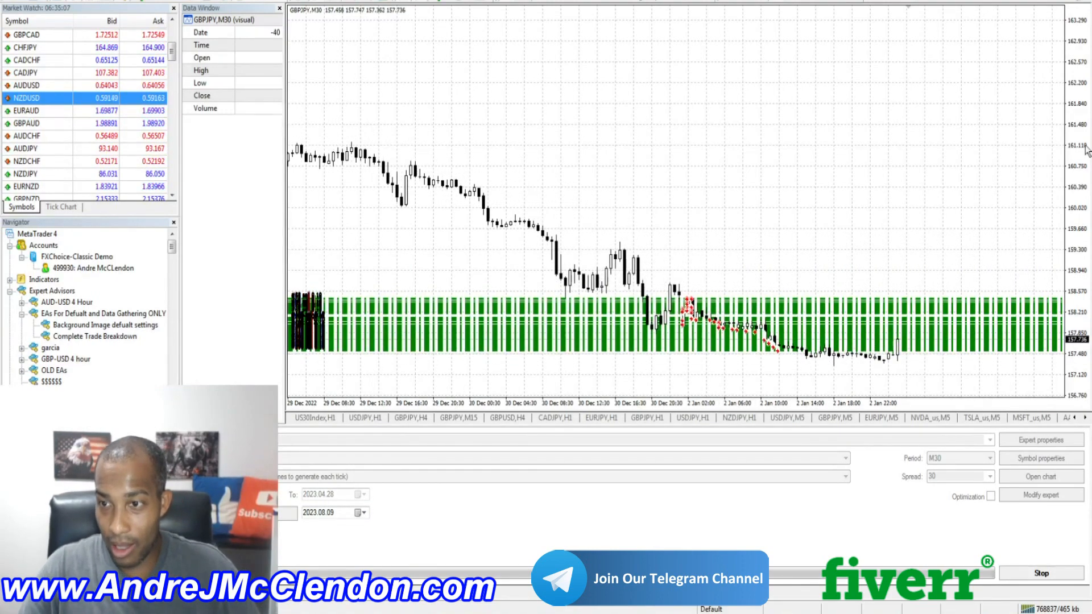
pyautogui.click(1041, 573)
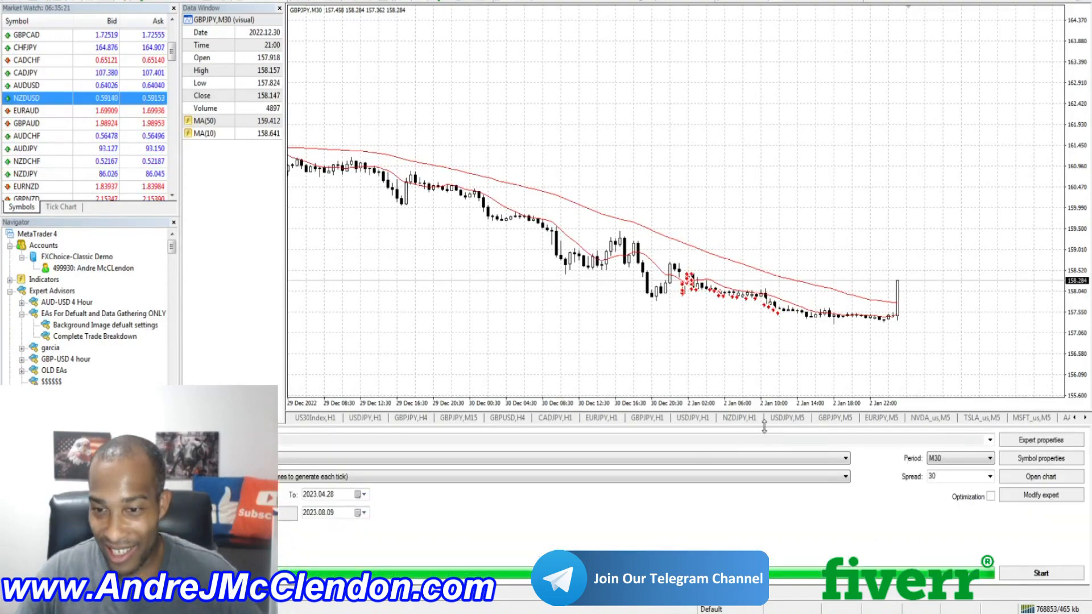
pyautogui.click(1041, 573)
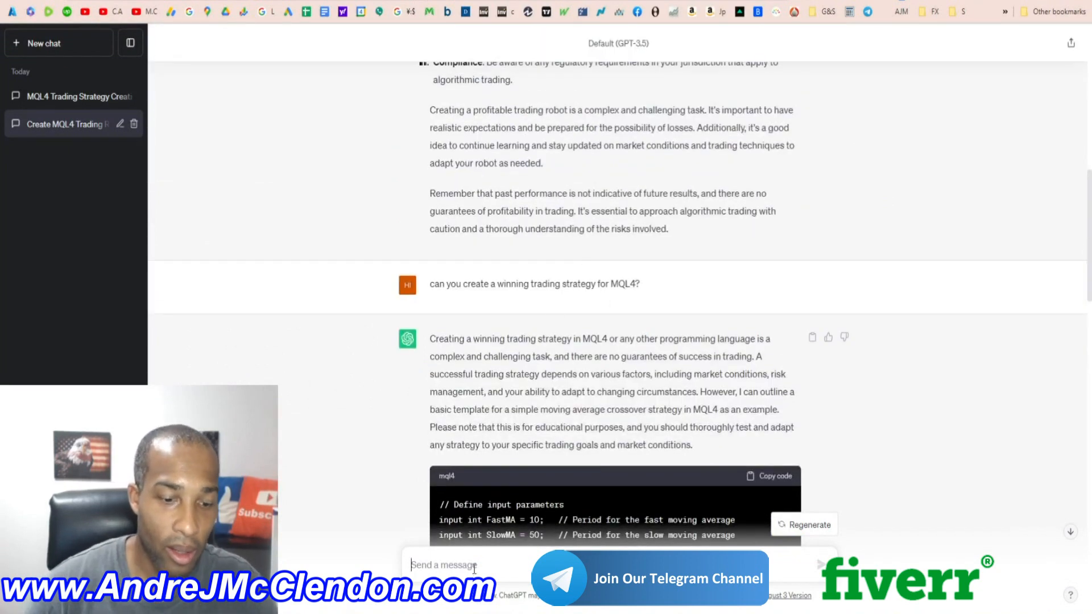
# Send ChatGPT a request for a winning GBPJPY MQL4 strategy on the 5-minute timeframe
pyautogui.write('can you d')
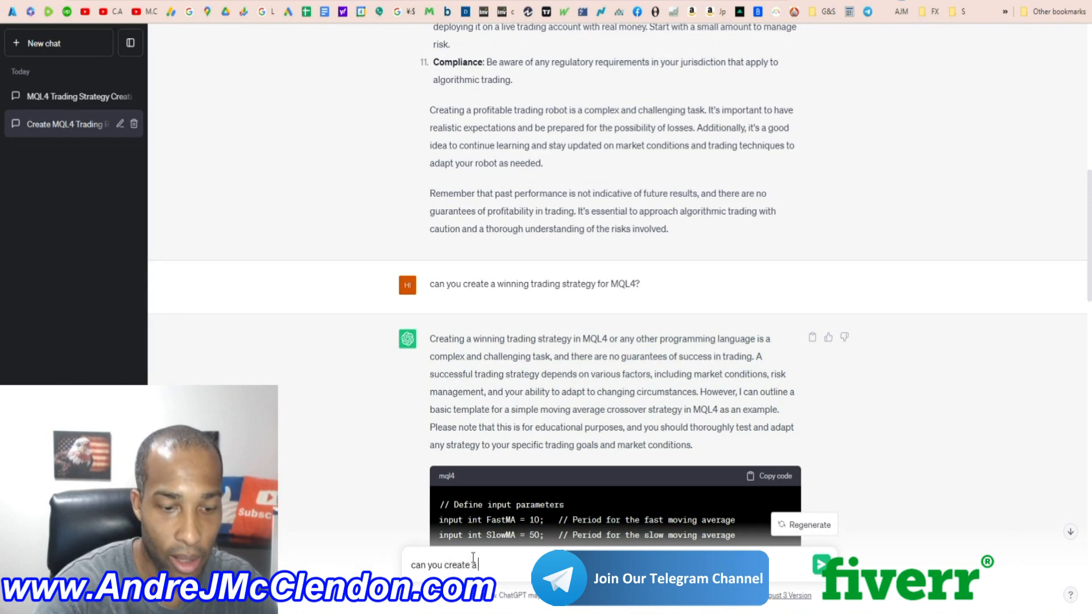
pyautogui.write('winning strate')
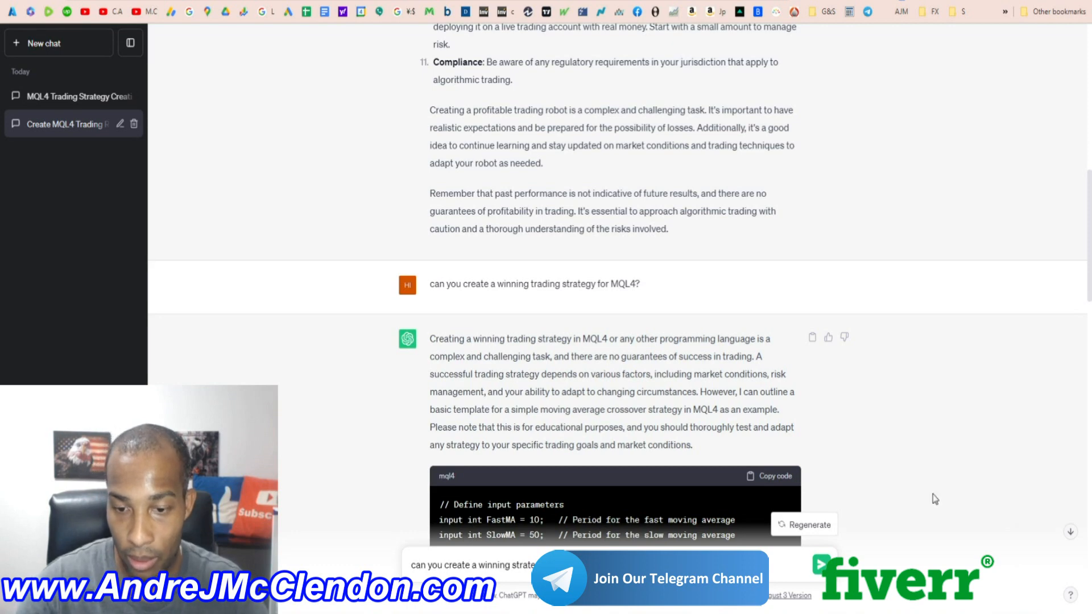
pyautogui.click(810, 524)
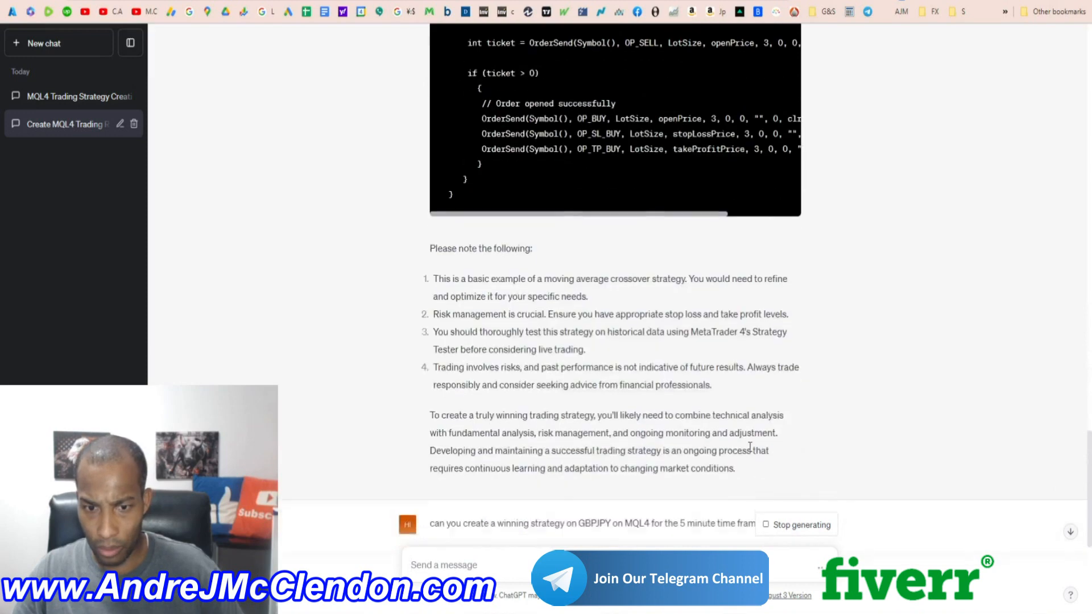
# Scroll through ChatGPT's new 5-minute GBP/JPY MQL4 moving-average template
pyautogui.scroll(-3)
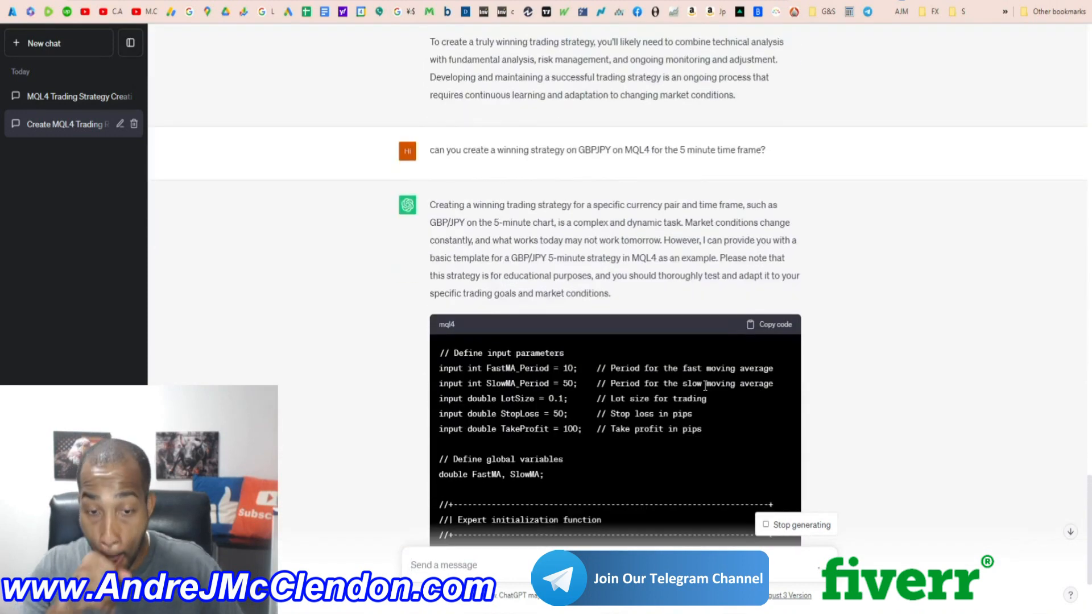
pyautogui.scroll(-3)
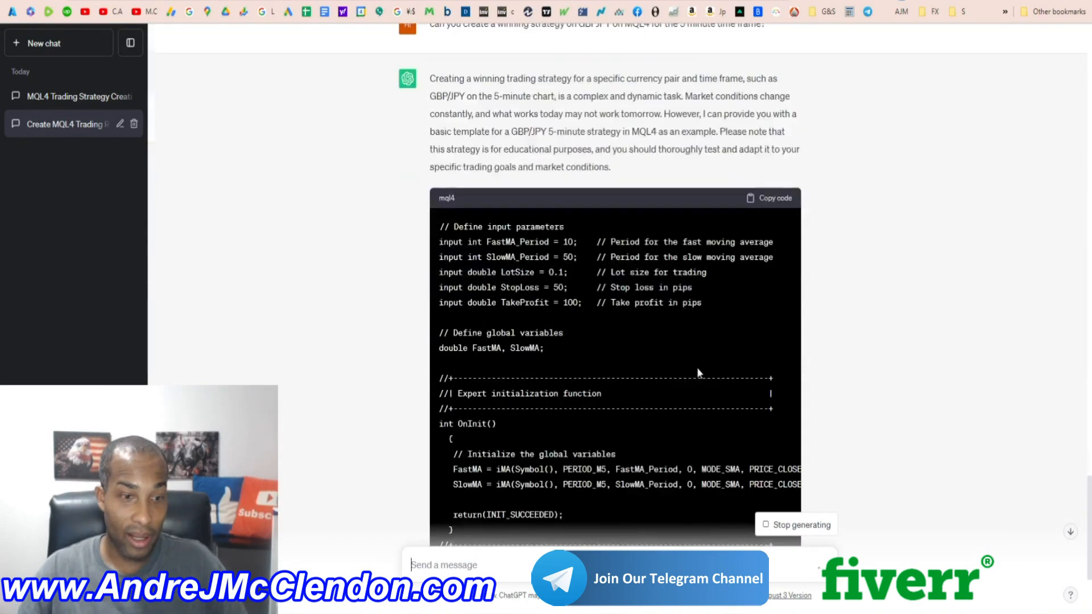
pyautogui.scroll(-3)
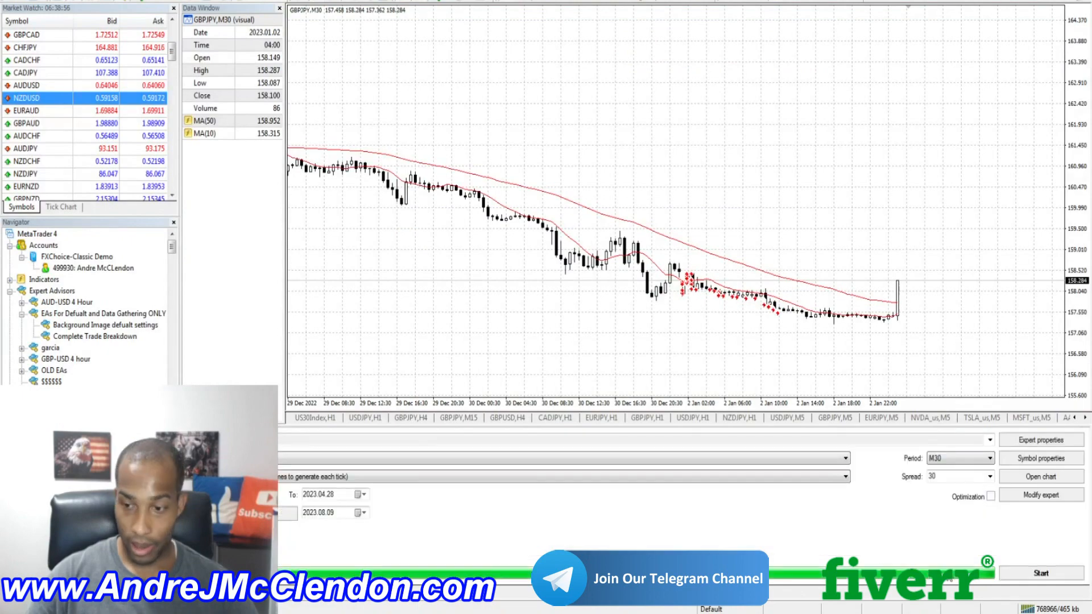
# Restart the GBPJPY M30 visual backtest in the Strategy Tester
pyautogui.click(1041, 574)
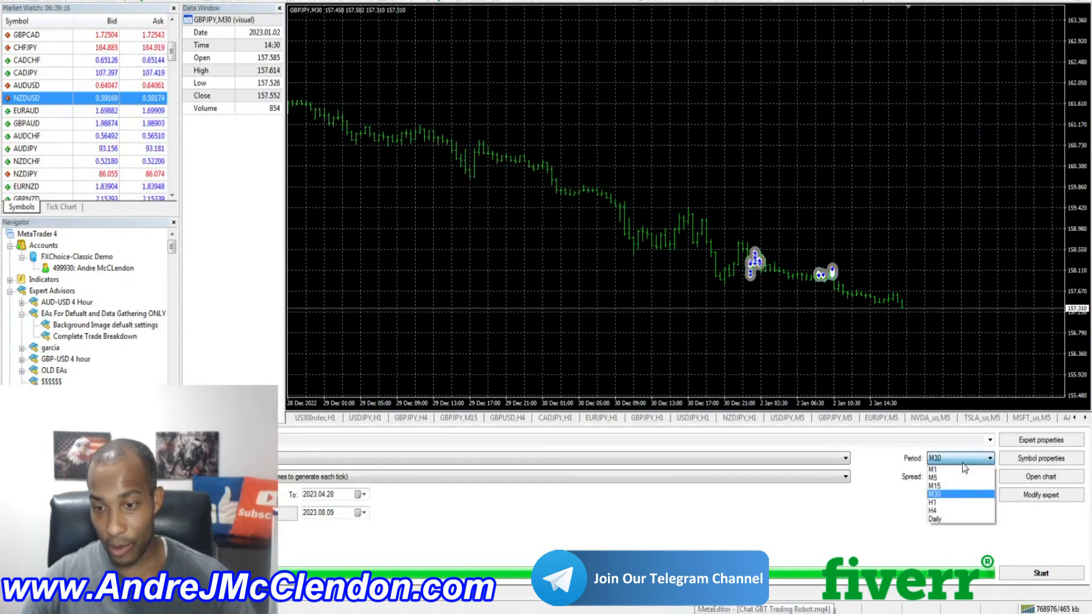
# Switch the tester period to M5 and run the GBPJPY visual backtest
pyautogui.click(934, 467)
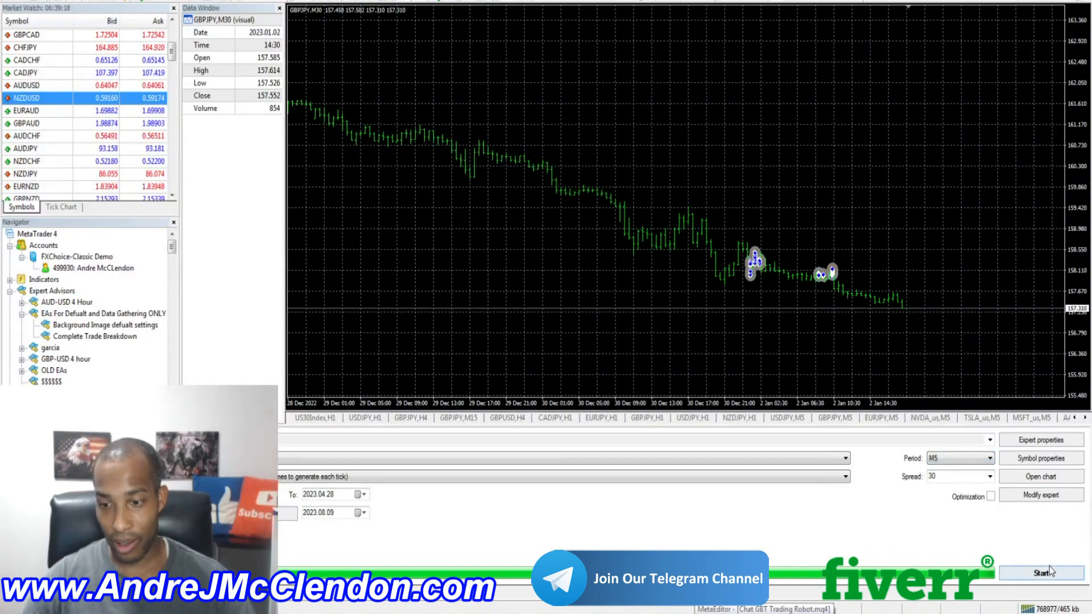
pyautogui.click(1044, 573)
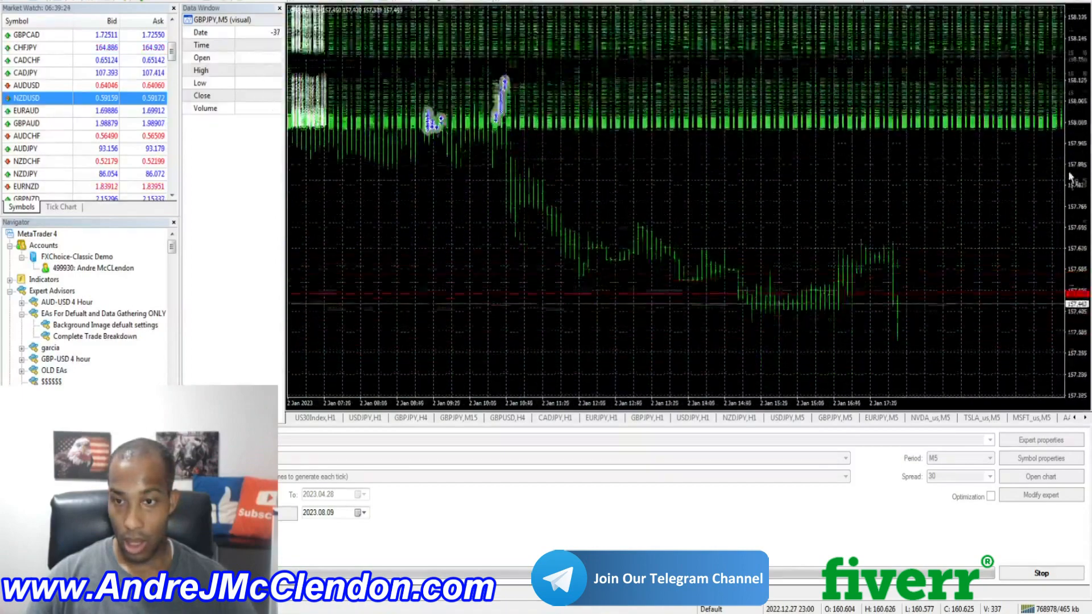
pyautogui.click(1042, 574)
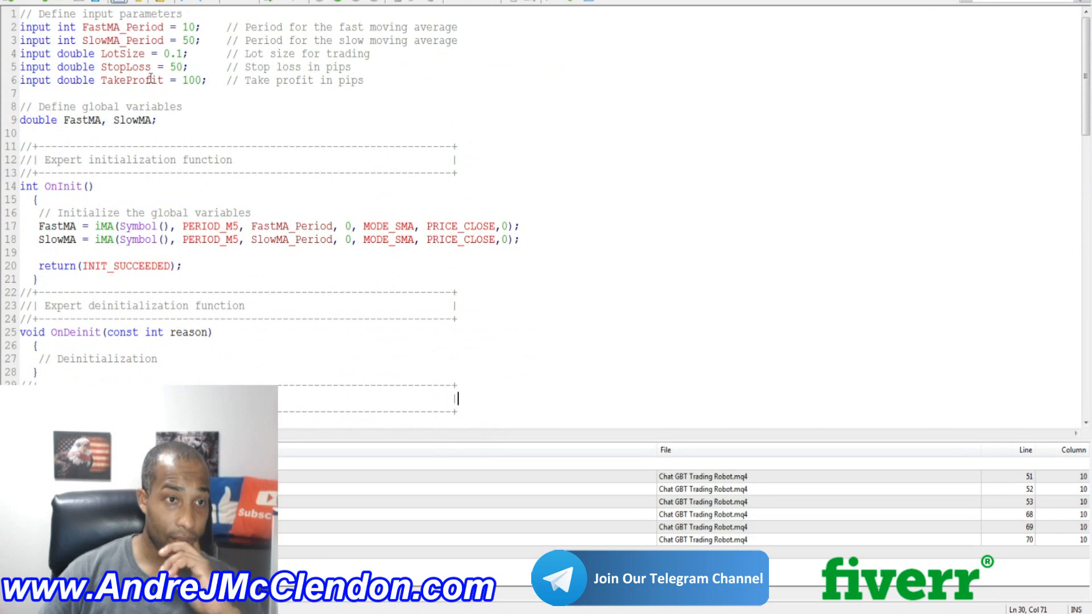
pyautogui.moveTo(183, 179)
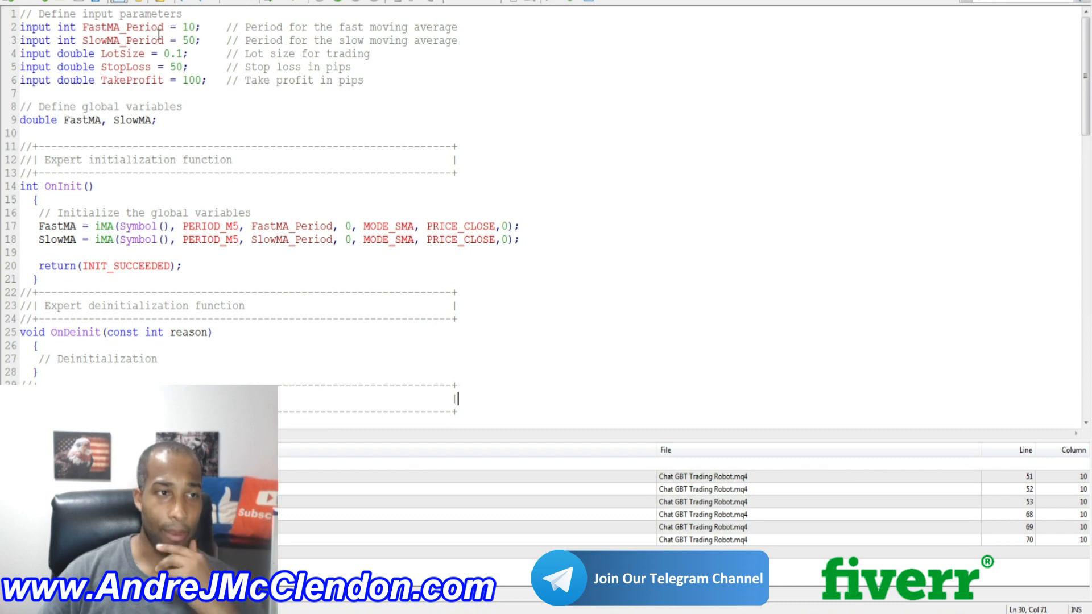
# Select the FastMA_Period input parameter name in the EA source code
pyautogui.doubleClick(122, 28)
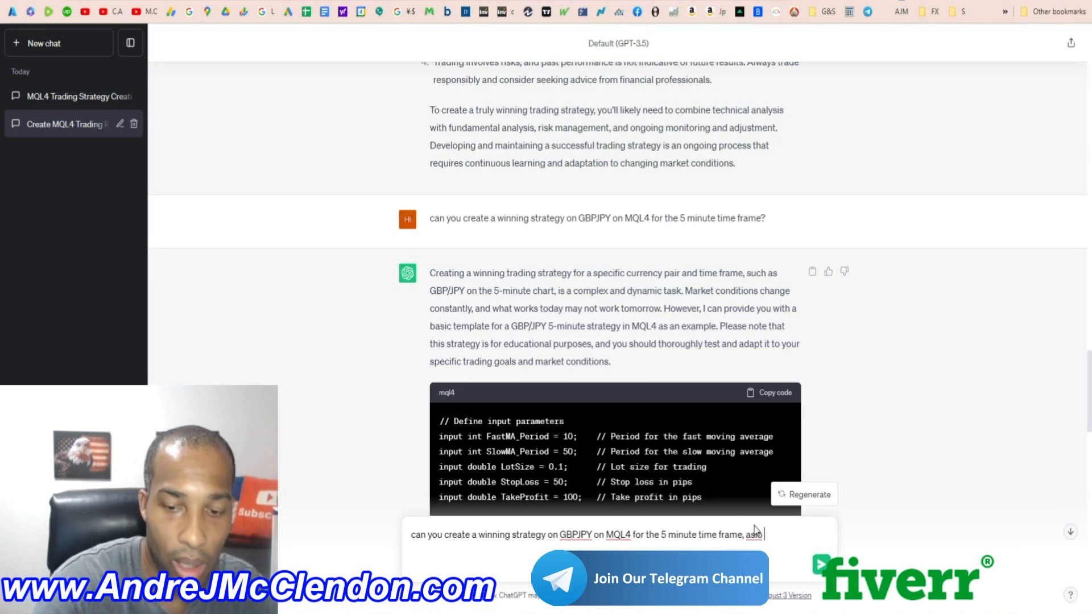
# Add 'limit the total amount… one buy at a time' to the ChatGPT prompt and select it
pyautogui.write('limit the')
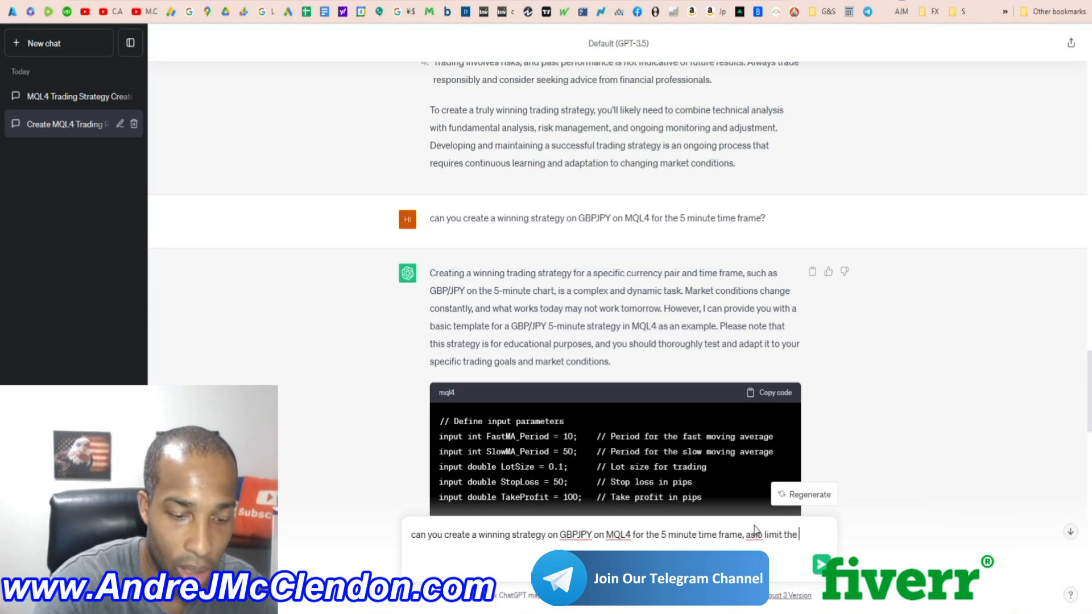
pyautogui.write('total amount of orders to 1 b')
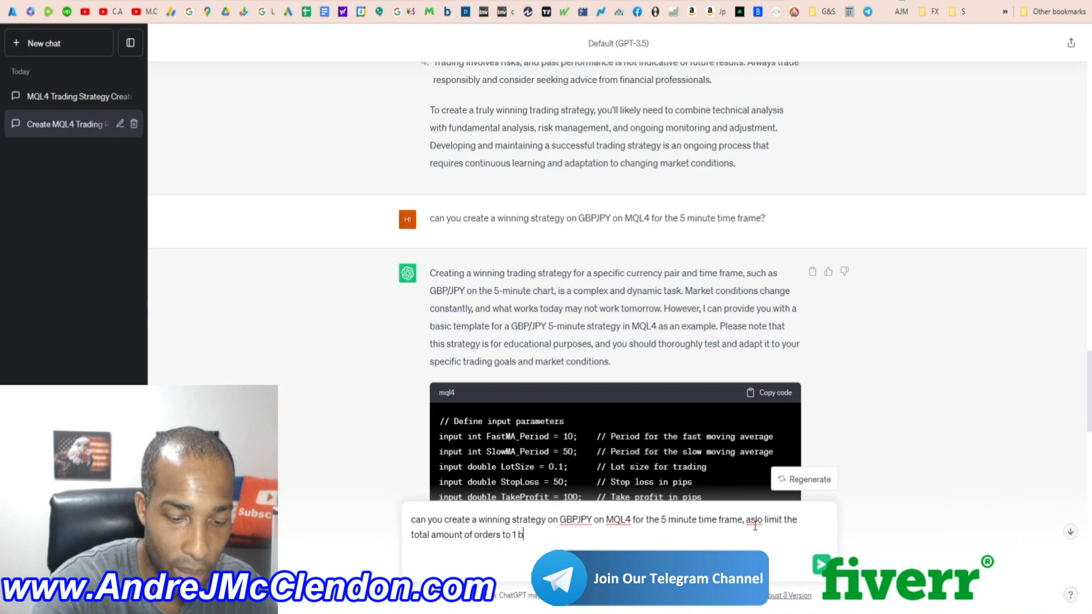
pyautogui.write('uy at a time and 1 sell order at a')
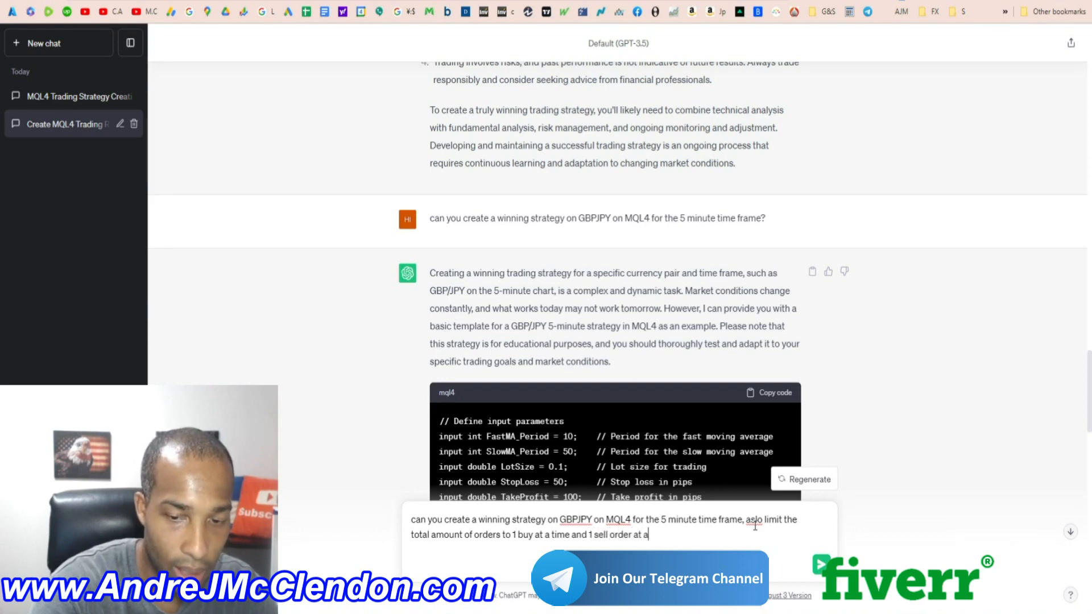
pyautogui.write('time.')
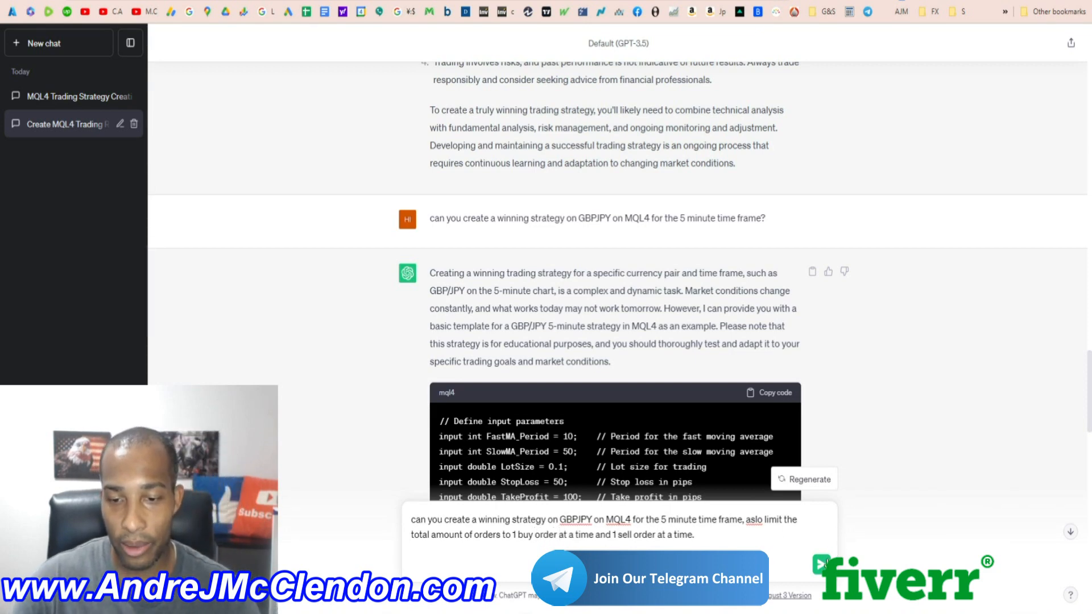
pyautogui.tripleClick(602, 527)
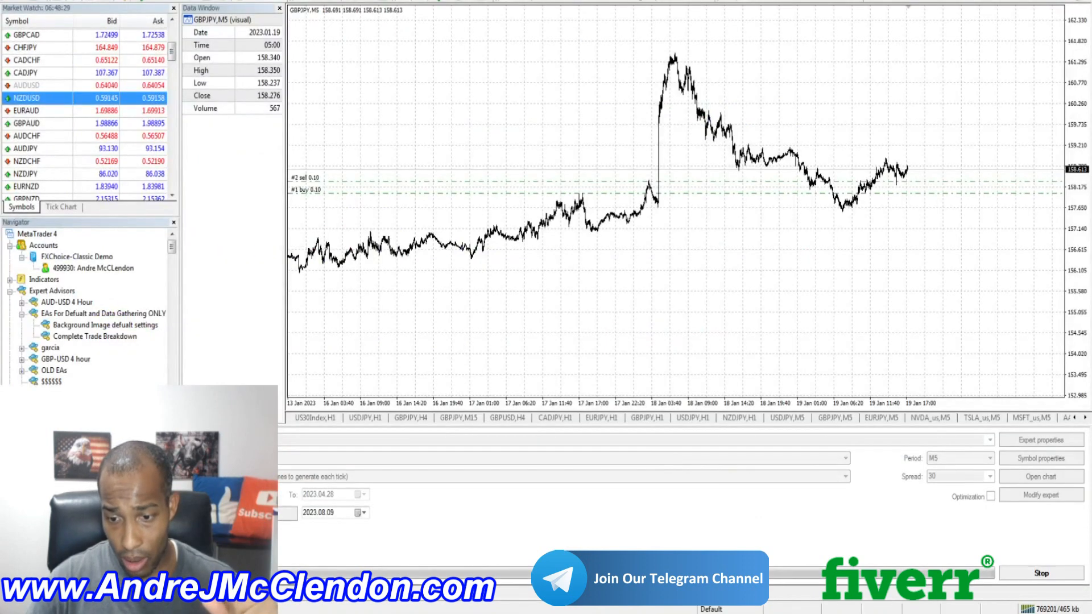
# Restart the EA's GBPJPY M5 visual backtest in the Strategy Tester
pyautogui.click(1042, 574)
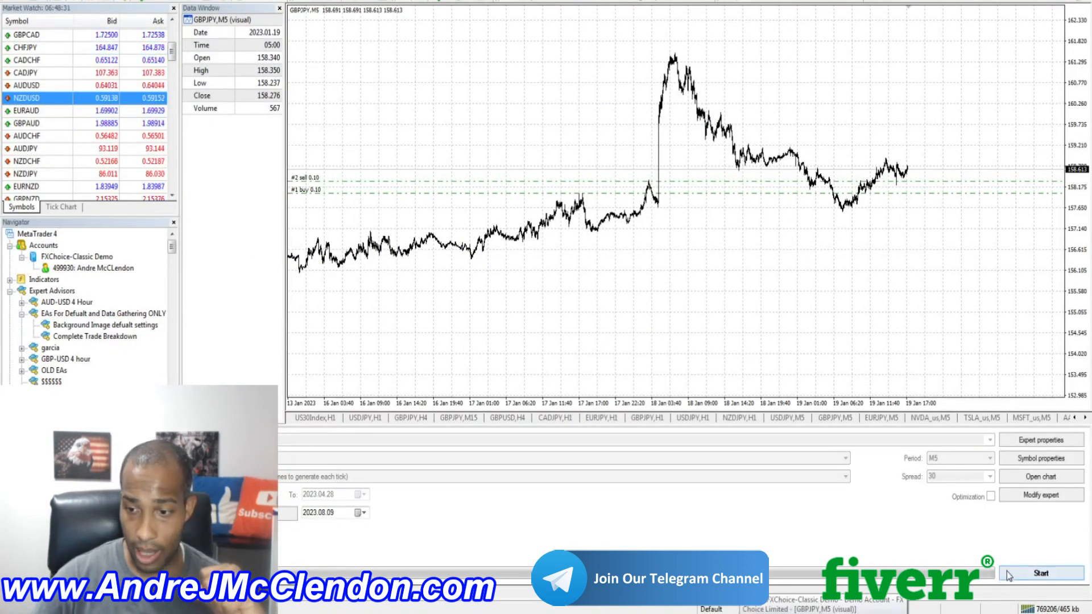
pyautogui.click(1042, 574)
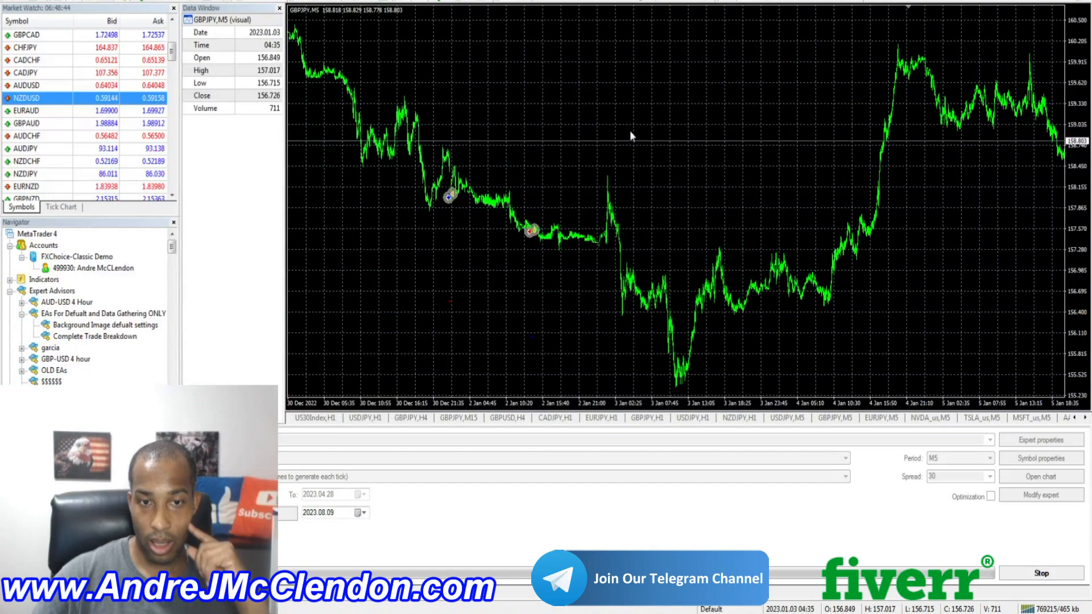
# Open the GBPJPY test chart's Properties and view its Colors settings
pyautogui.rightClick(630, 136)
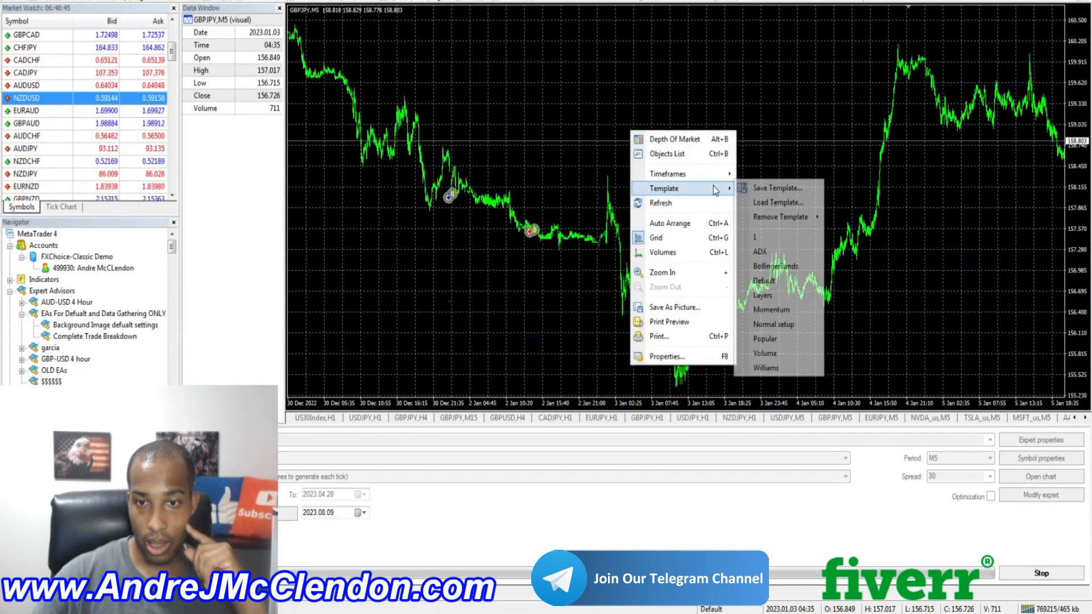
pyautogui.click(666, 356)
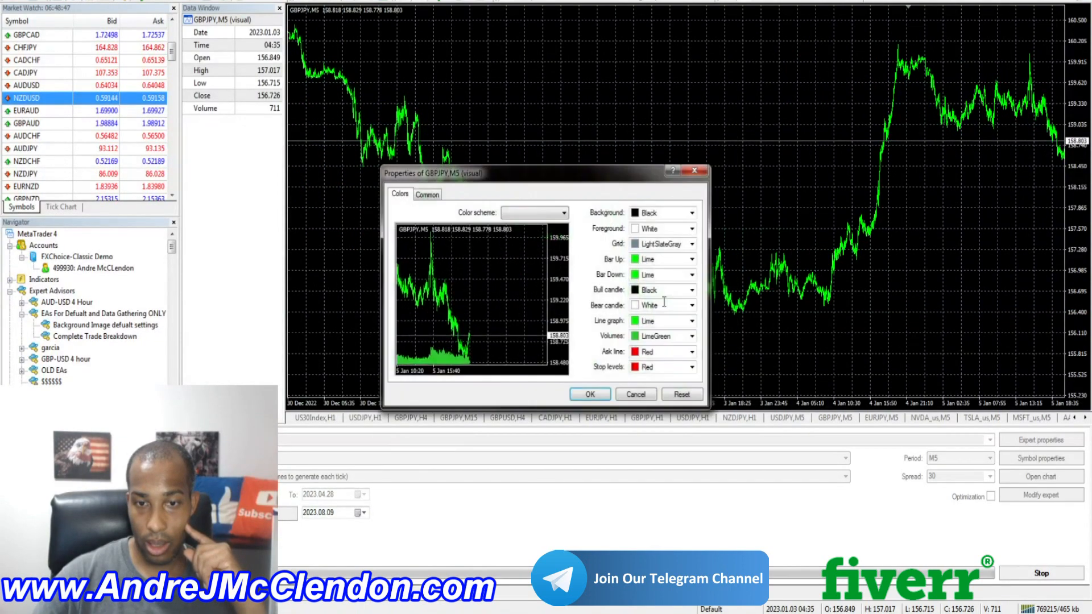
pyautogui.click(589, 394)
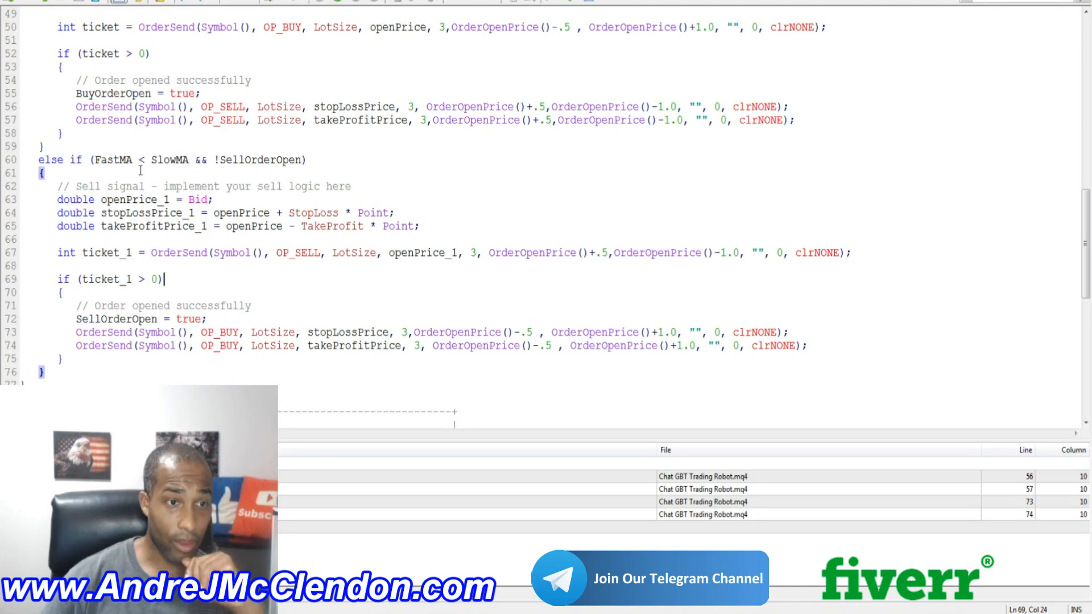
# Select the SellOrderOpen flag, then place the cursor in the line 43 buy condition
pyautogui.doubleClick(261, 200)
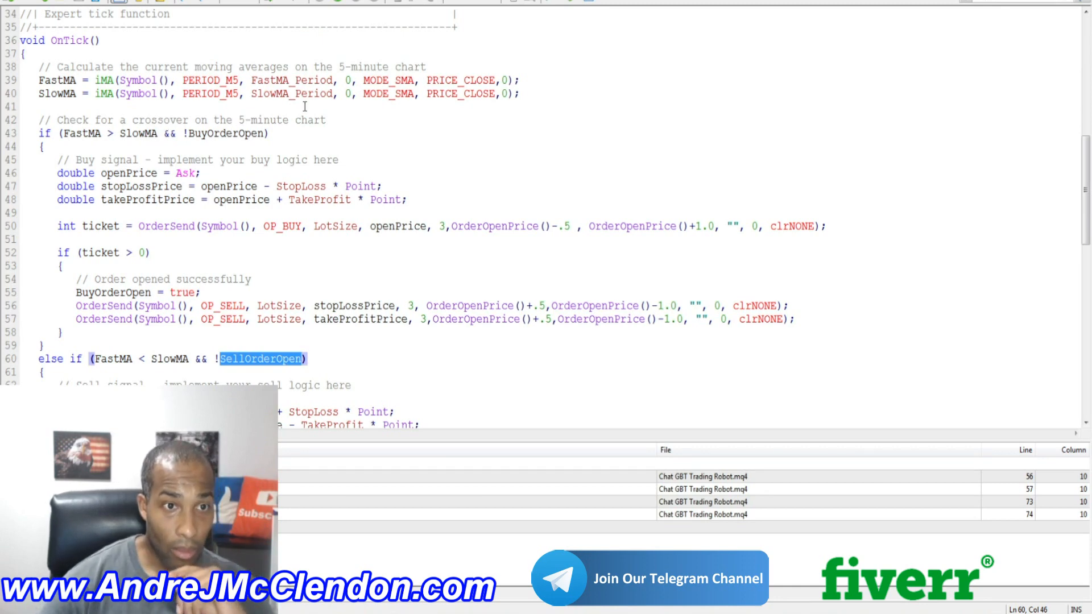
pyautogui.click(310, 136)
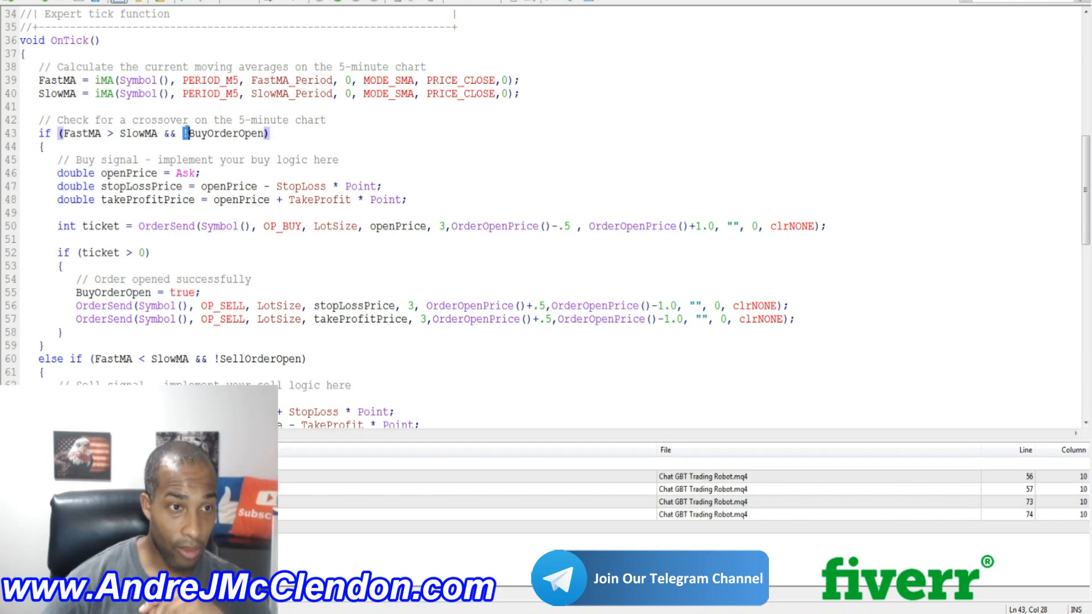
# Replace !BuyOrderOpen with OrdersTotal()==0, then scroll down toward the sell condition
pyautogui.doubleClick(223, 133)
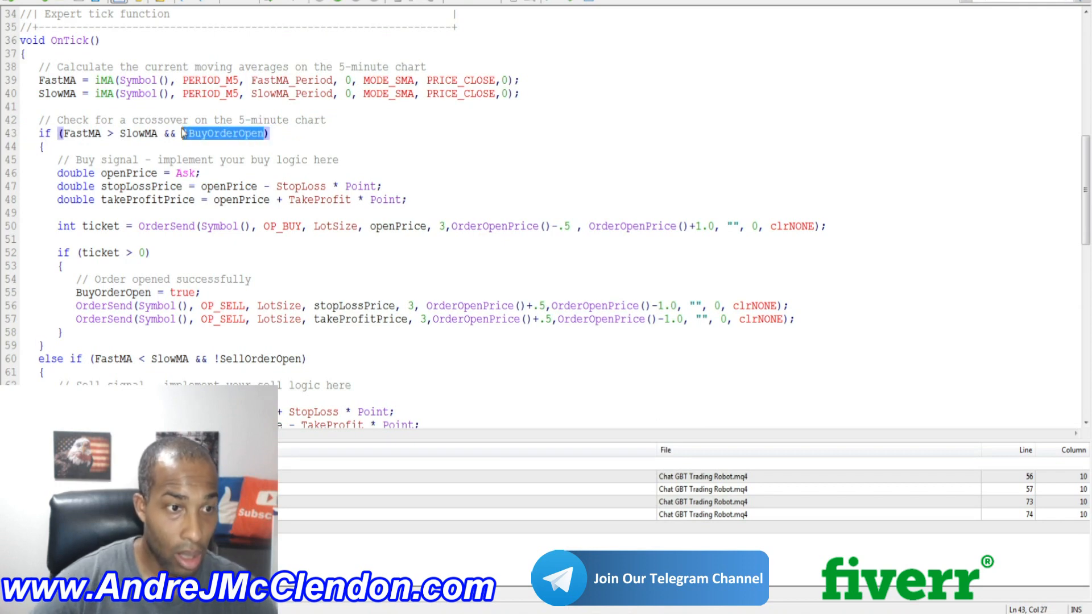
pyautogui.write('0')
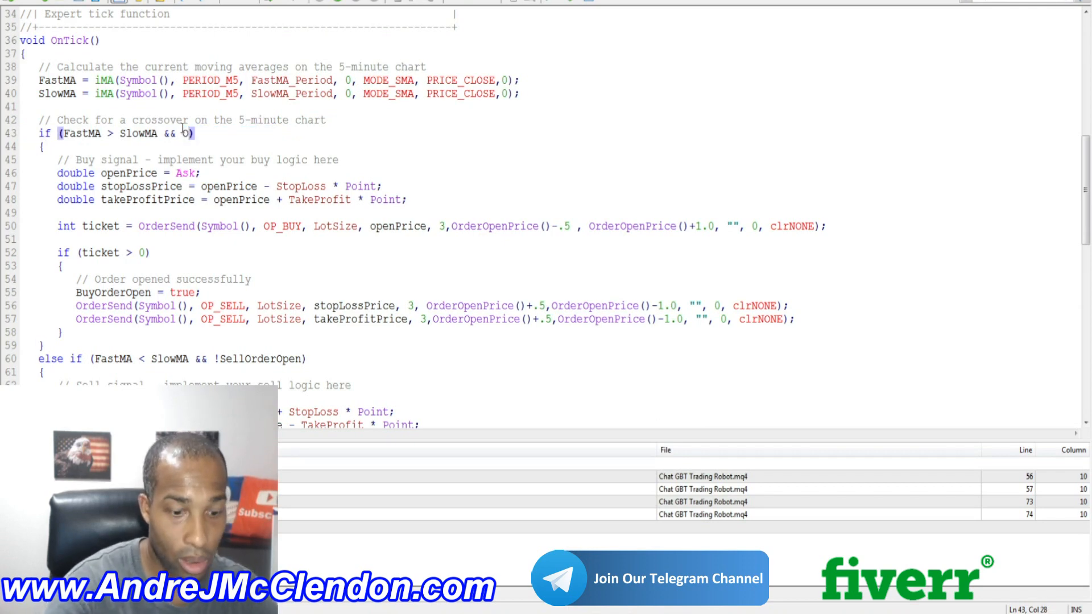
pyautogui.write('rder')
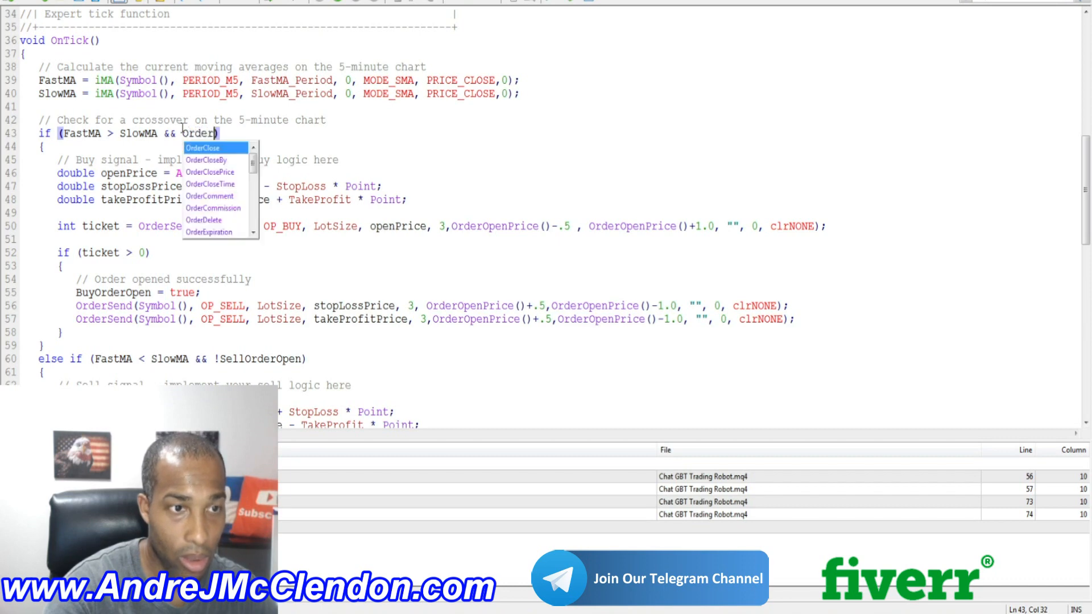
pyautogui.write('sTotal(')
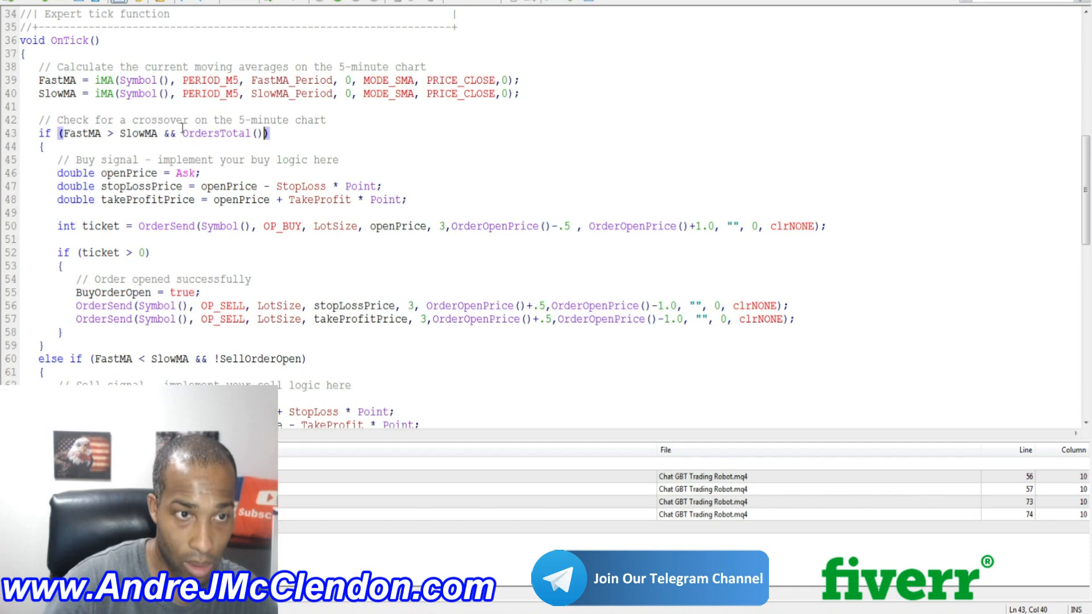
pyautogui.write('==0')
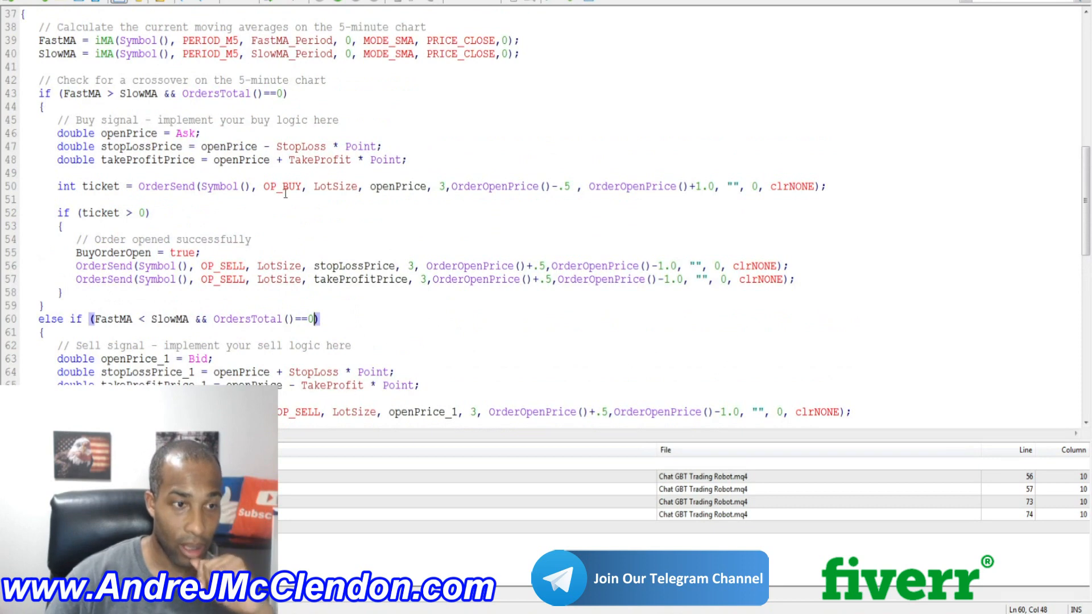
pyautogui.scroll(-3)
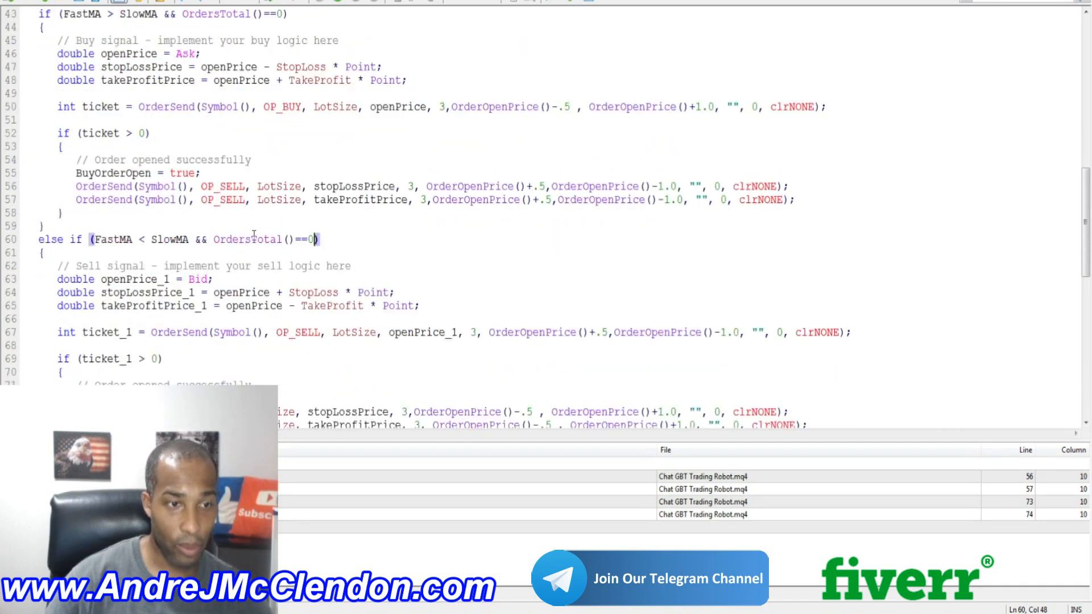
pyautogui.scroll(-3)
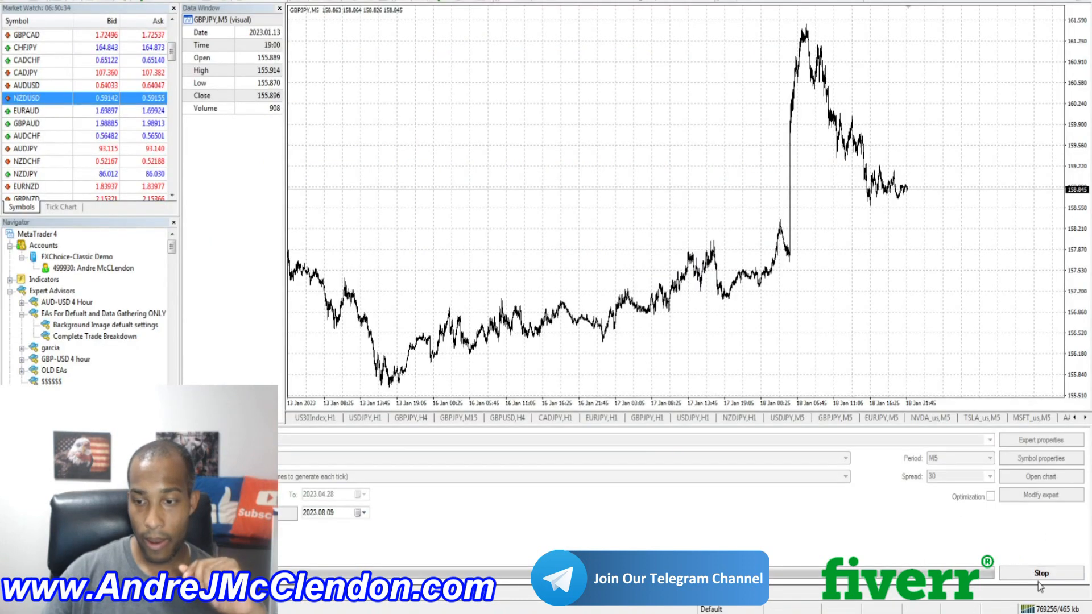
# Restart the GBPJPY M5 visual backtest from the Strategy Tester
pyautogui.click(1042, 574)
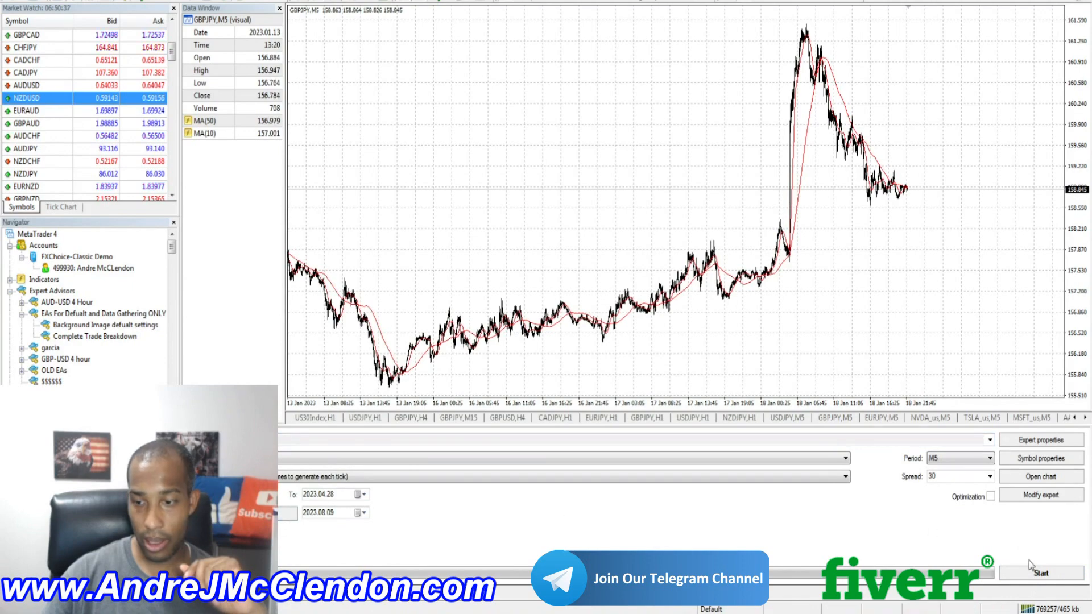
pyautogui.click(1042, 573)
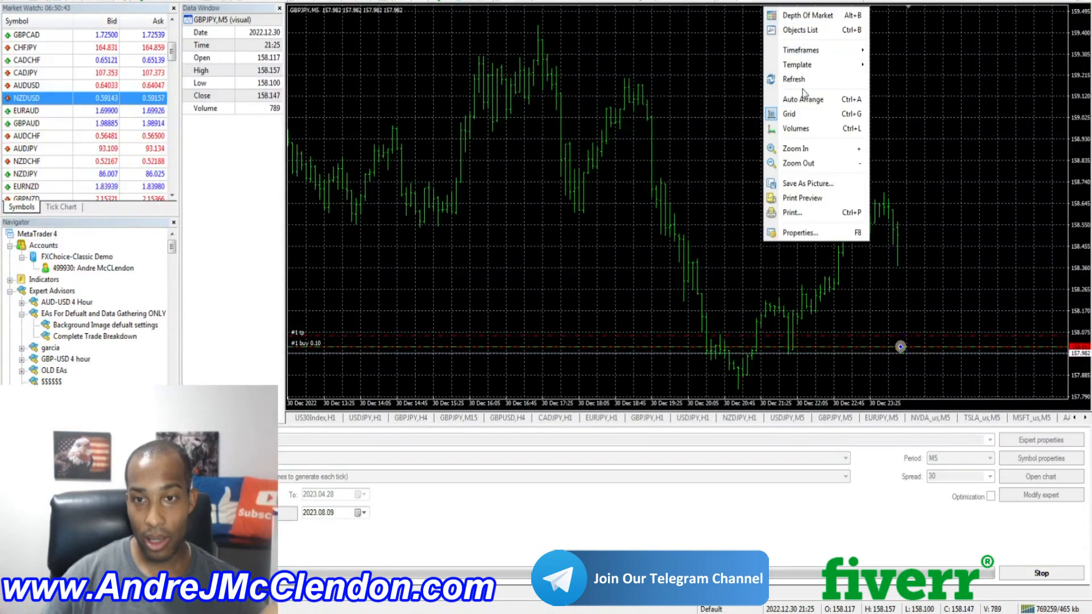
# Click on the GBPJPY chart while the restarted visual test runs
pyautogui.click(800, 233)
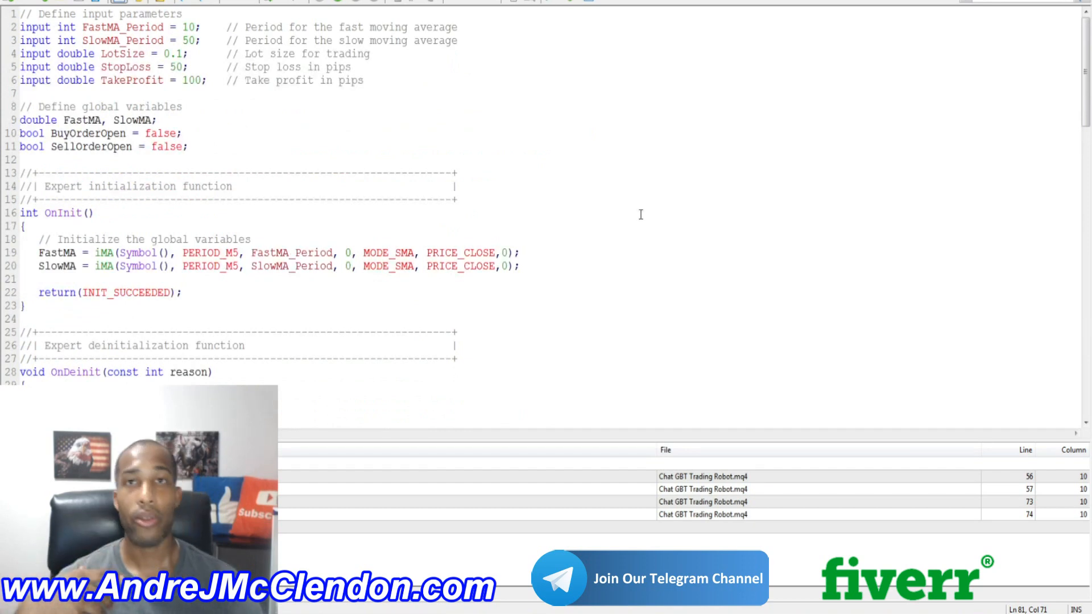
pyautogui.moveTo(741, 305)
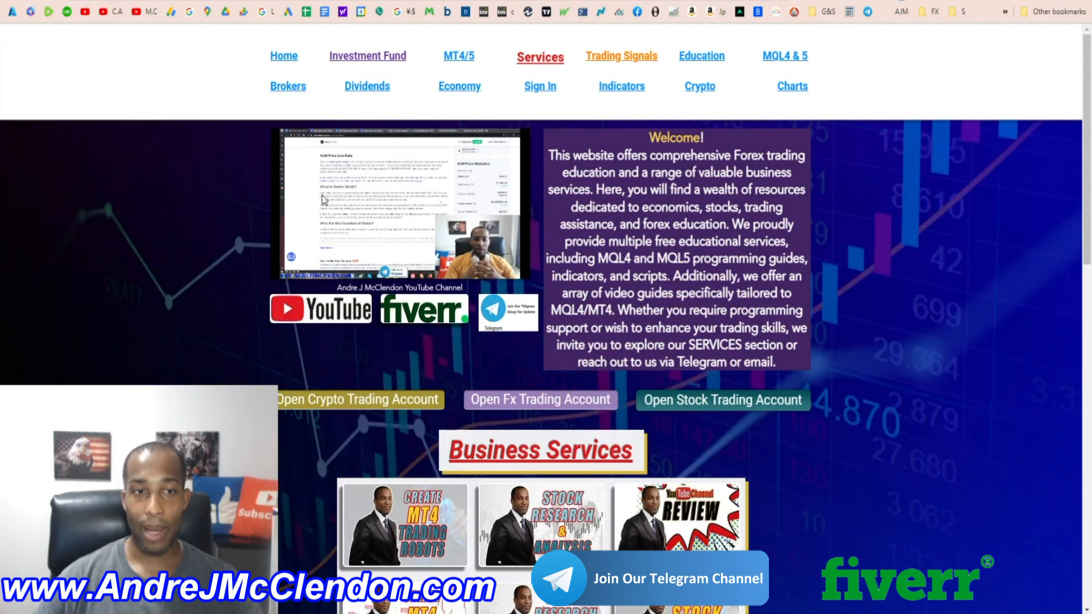
pyautogui.moveTo(630, 60)
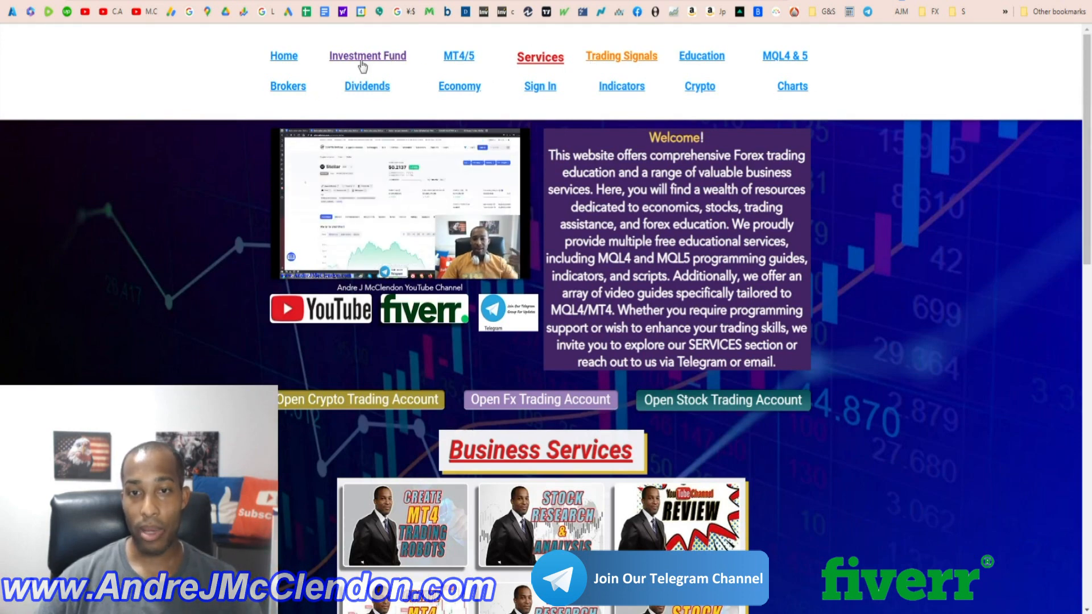
pyautogui.moveTo(797, 96)
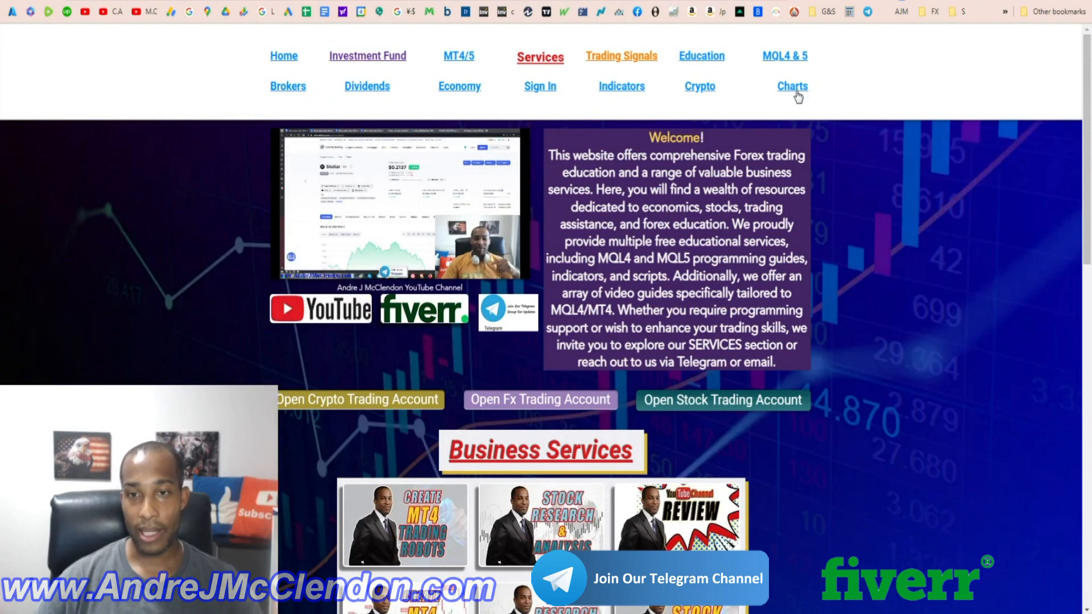